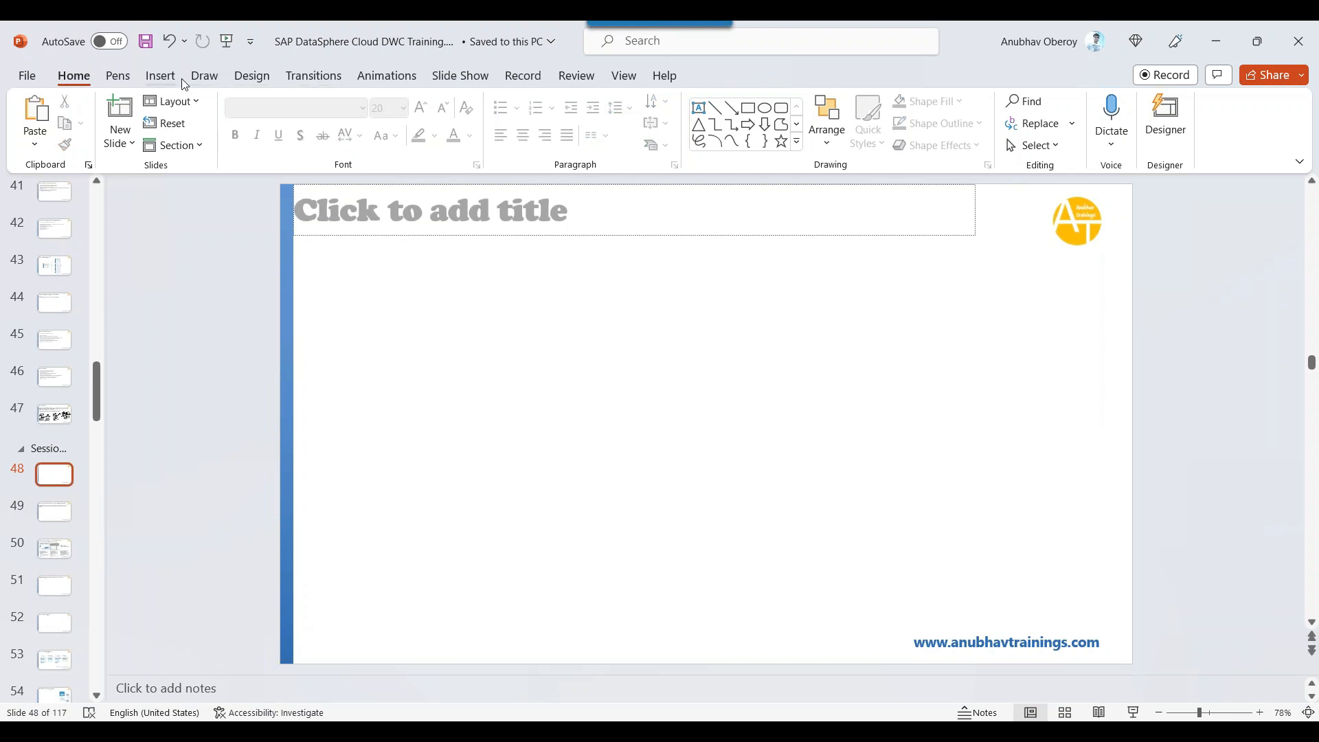
# - With the Draw pen, ink the SAP BW / SAP Datasphere box and its Sales table
pyautogui.click(203, 76)
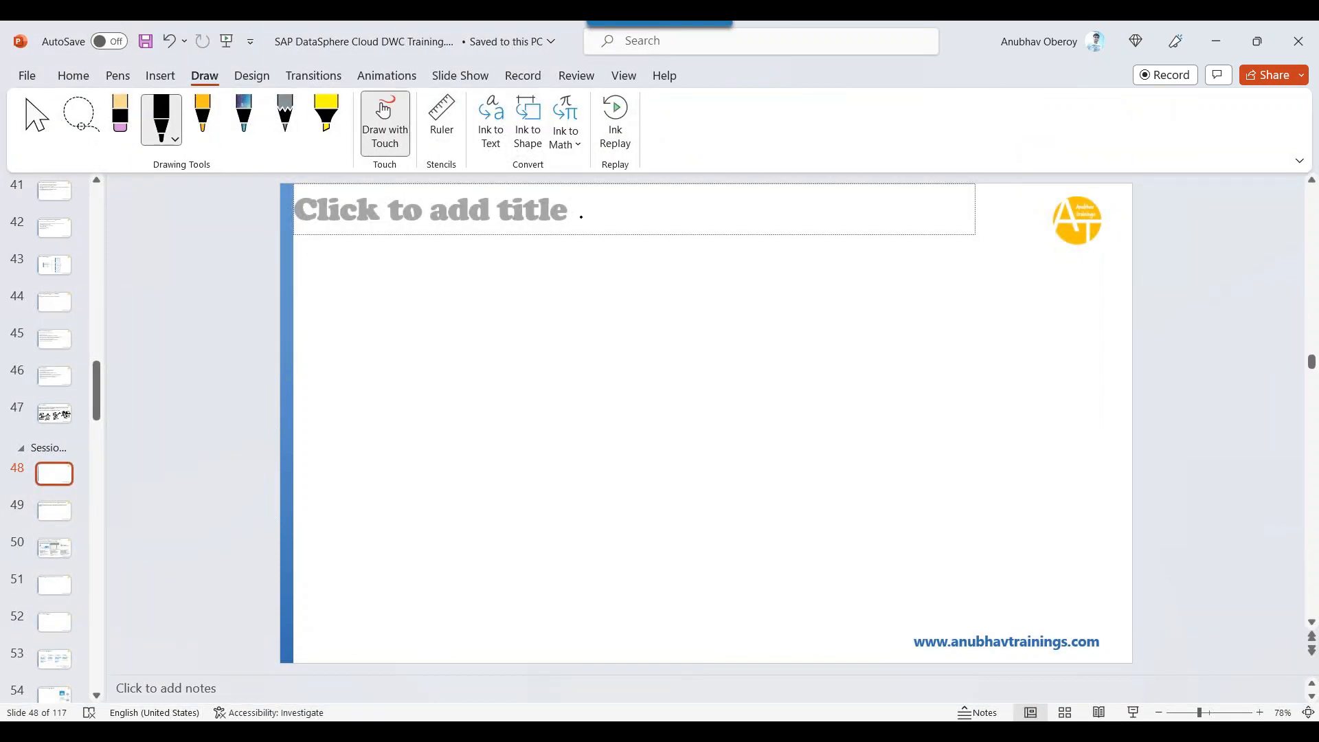
pyautogui.moveTo(511, 532); pyautogui.dragTo(507, 606)
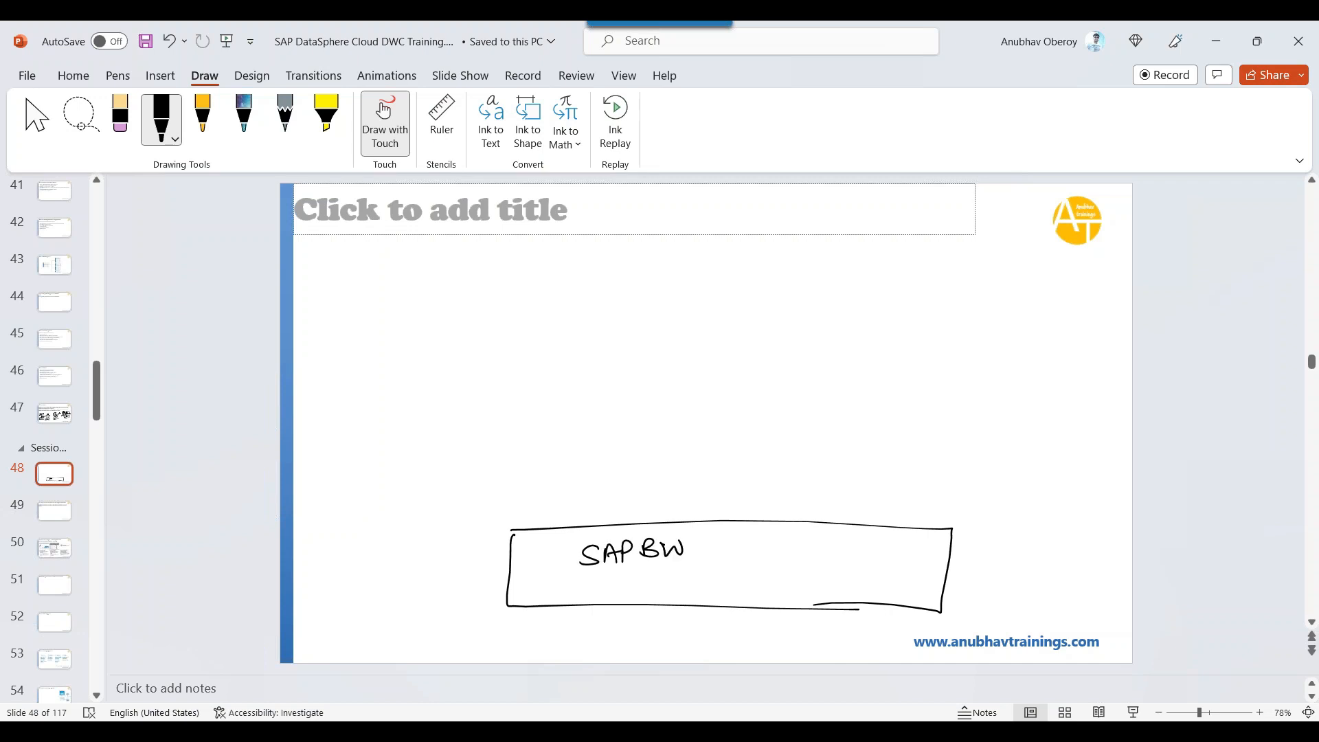
pyautogui.moveTo(694, 547); pyautogui.dragTo(786, 547)
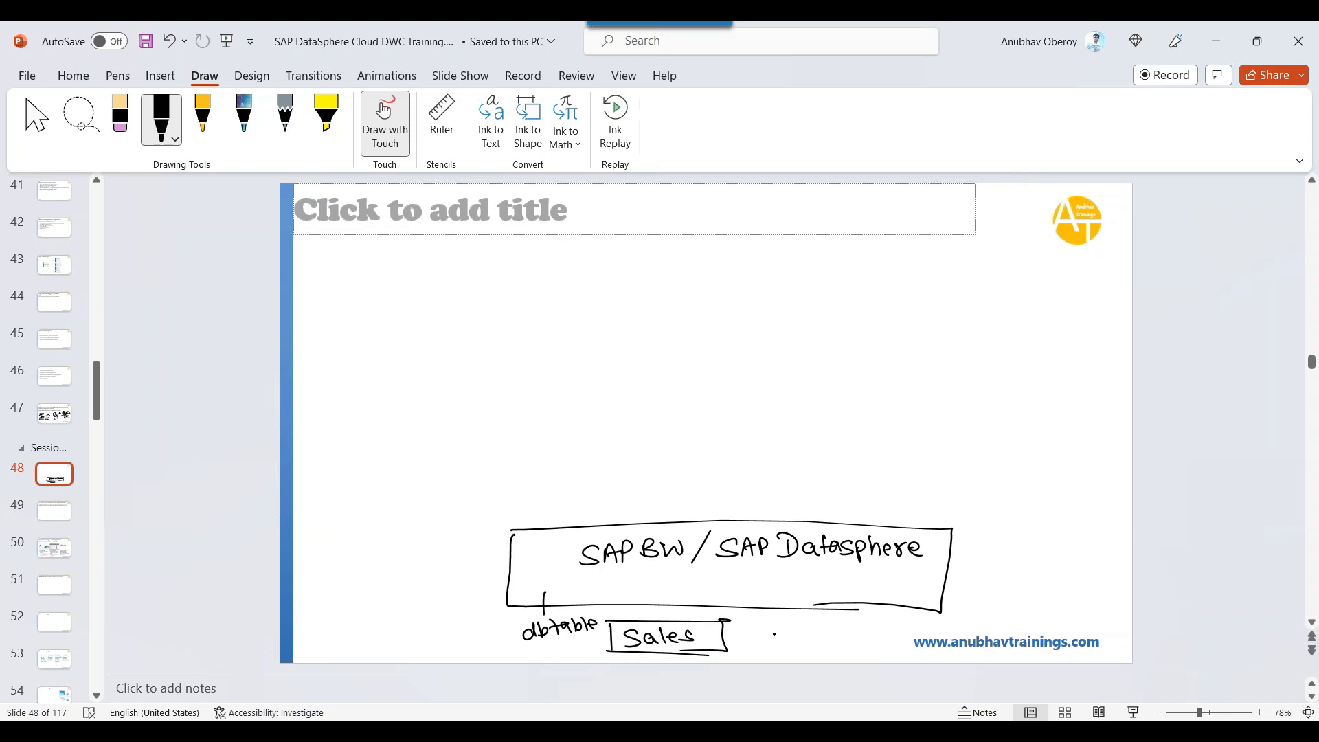
# - Write 2bn records beside Sales, then draw a connector up to a new SAP box
pyautogui.moveTo(749, 635); pyautogui.dragTo(786, 639)
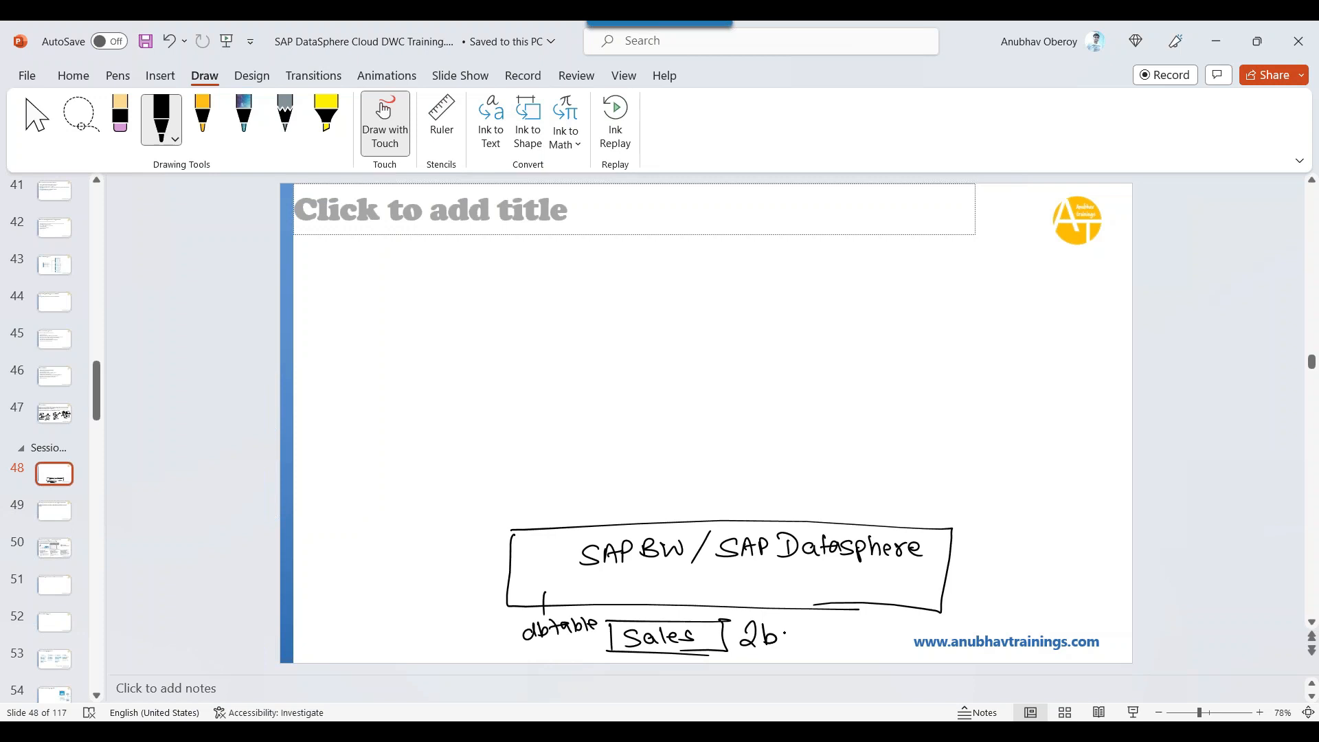
pyautogui.moveTo(762, 635); pyautogui.dragTo(858, 631)
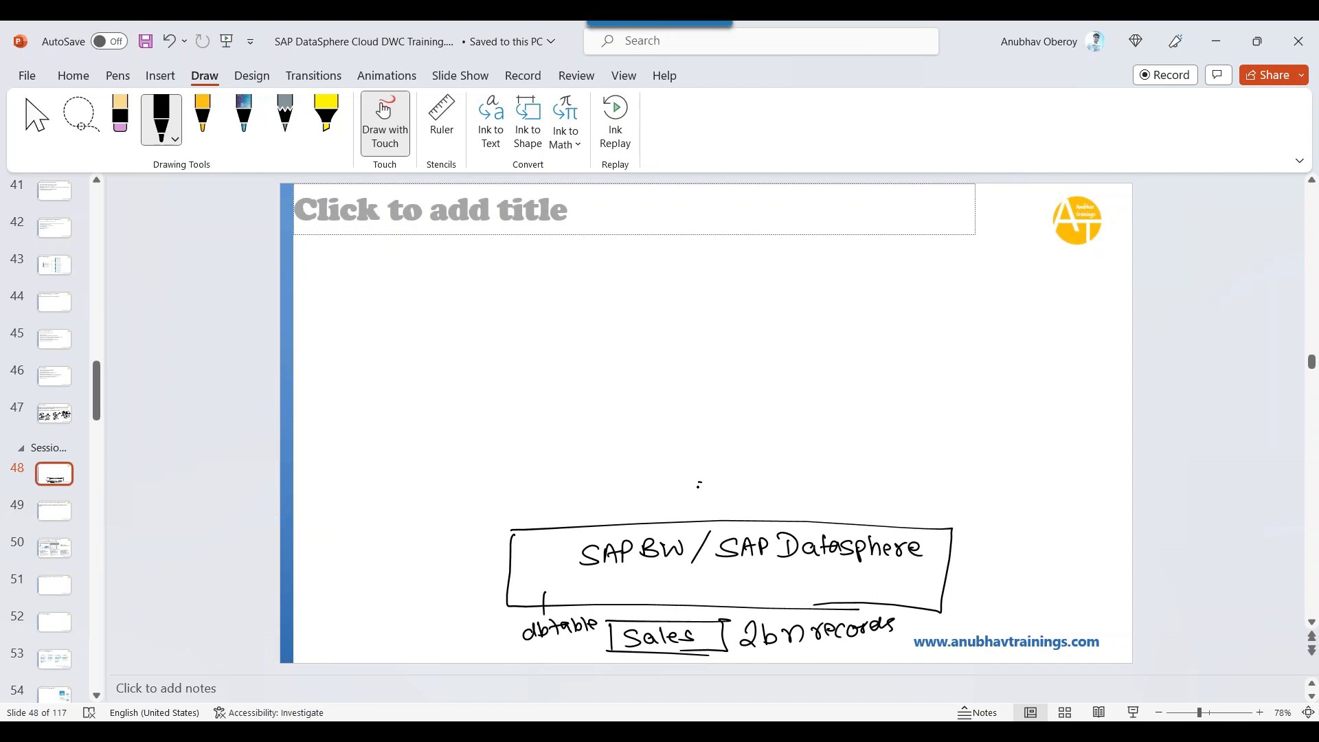
pyautogui.moveTo(695, 416); pyautogui.dragTo(695, 522)
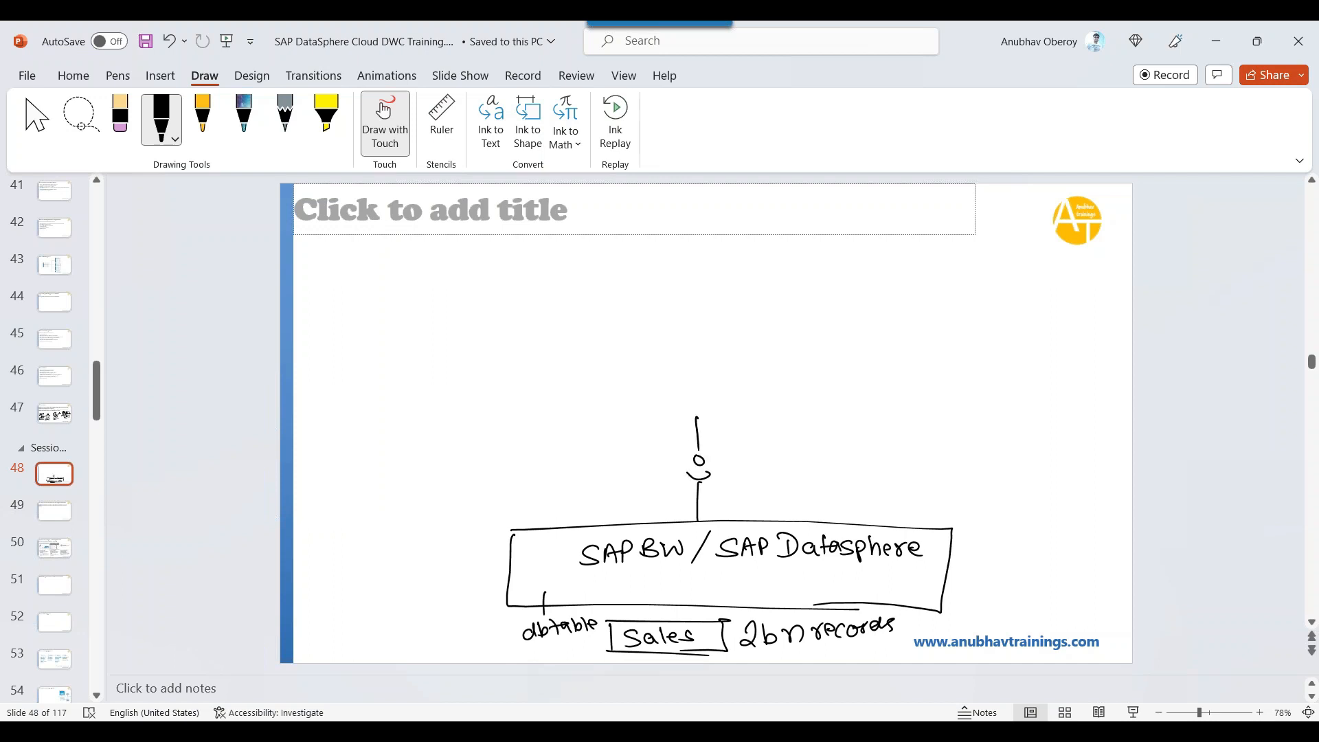
pyautogui.moveTo(498, 324); pyautogui.dragTo(904, 404)
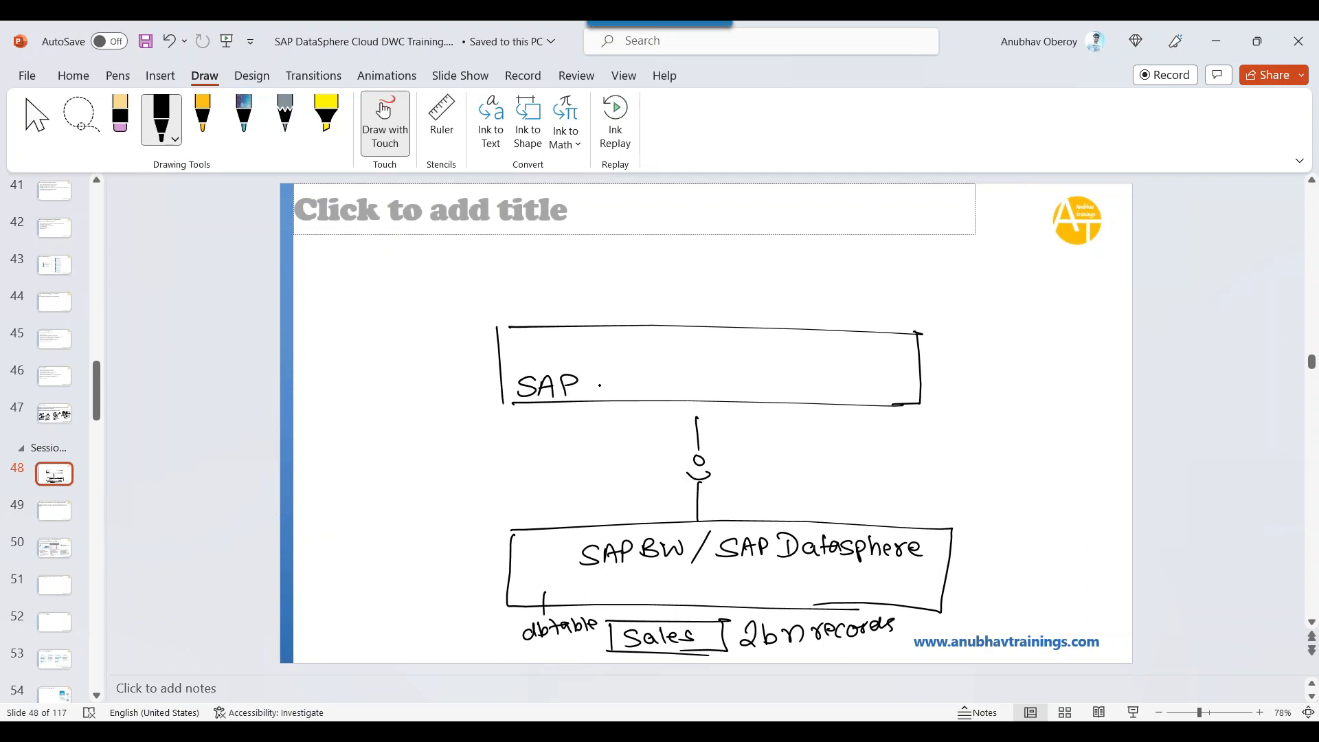
# - Write SAP ANALYTICS CLOUD in the upper box and sketch an IN/US/CA bar chart
pyautogui.moveTo(606, 387); pyautogui.dragTo(627, 392)
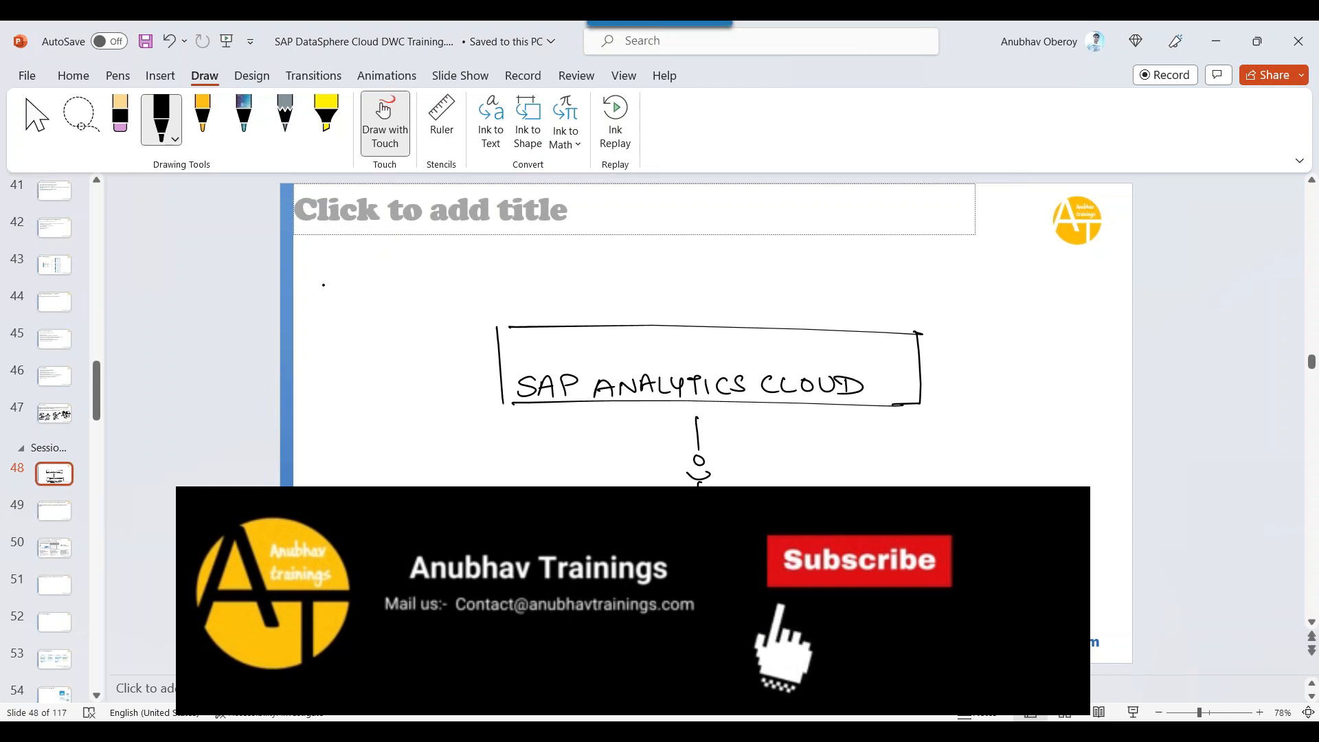
pyautogui.moveTo(306, 257); pyautogui.dragTo(488, 320)
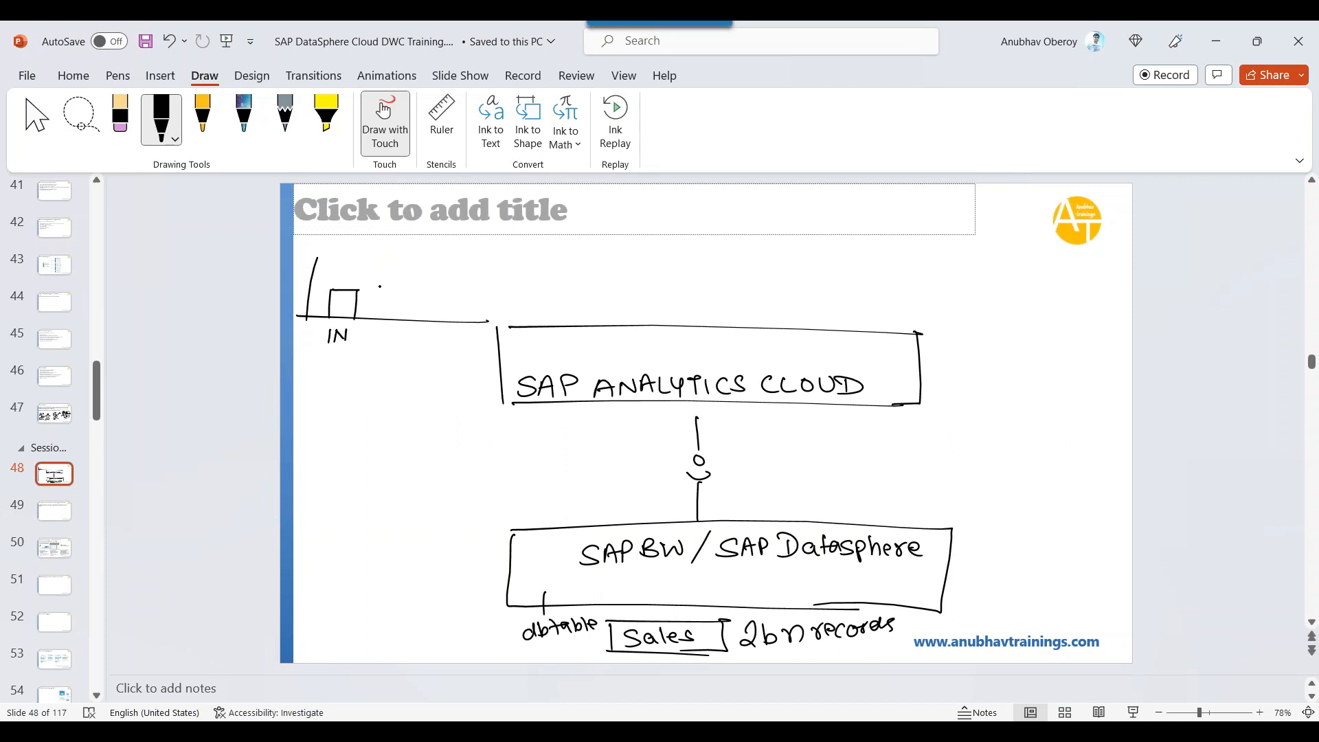
pyautogui.moveTo(383, 273); pyautogui.dragTo(395, 337)
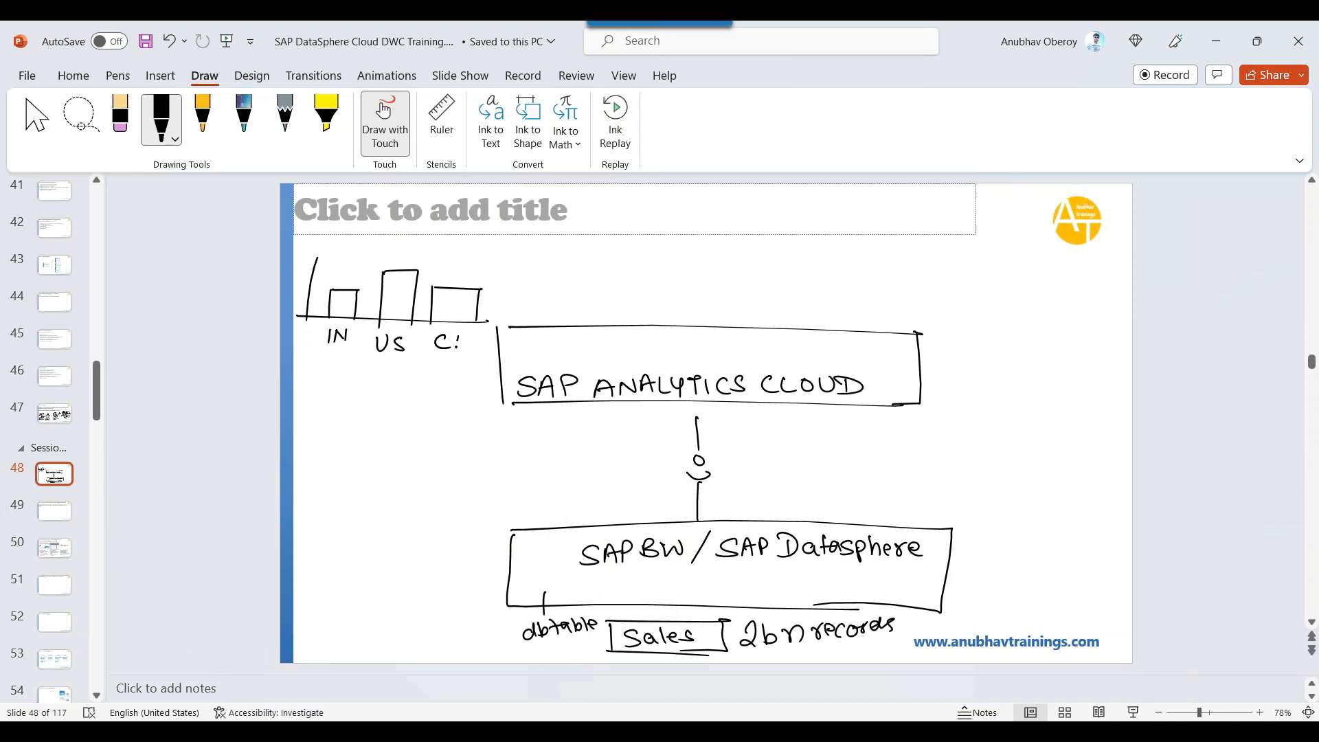
pyautogui.moveTo(451, 341); pyautogui.dragTo(464, 328)
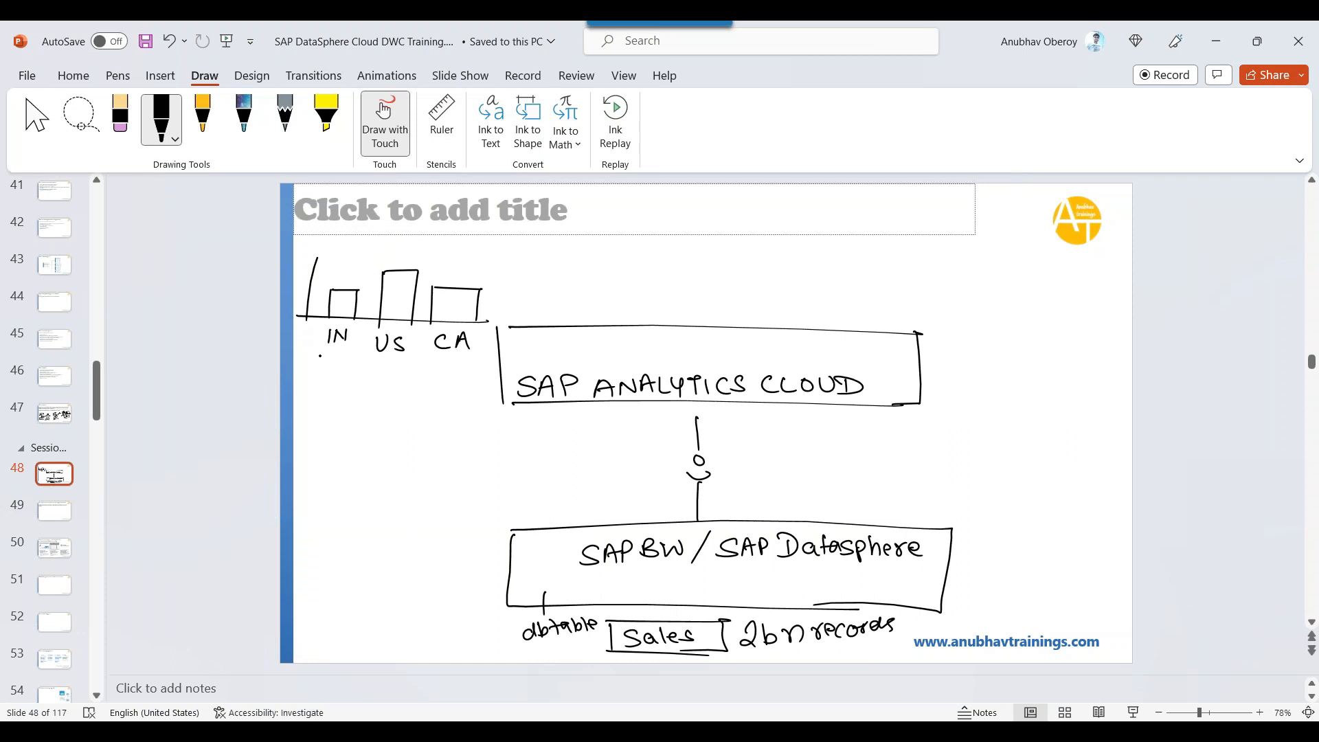
# - Add a brace under the country labels with an arrow and IN 250mn below
pyautogui.moveTo(325, 349); pyautogui.dragTo(484, 349)
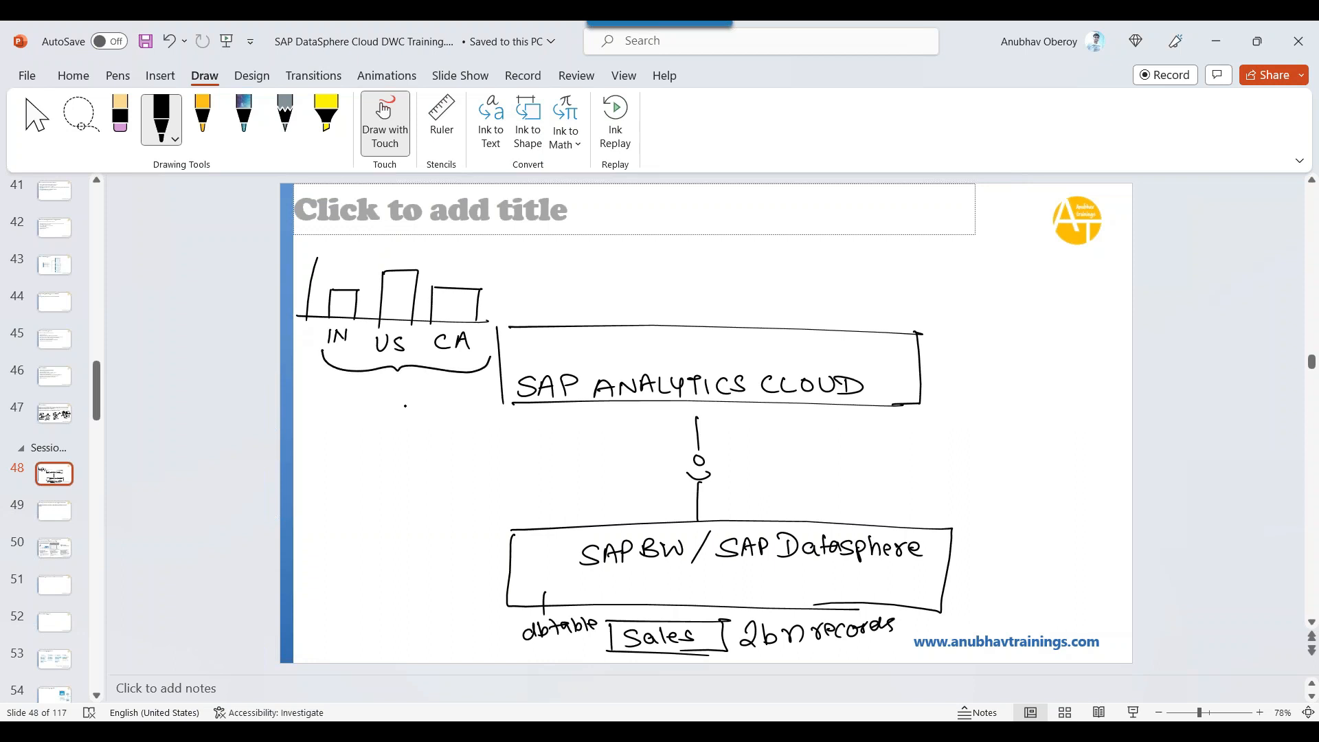
pyautogui.moveTo(404, 379); pyautogui.dragTo(405, 402)
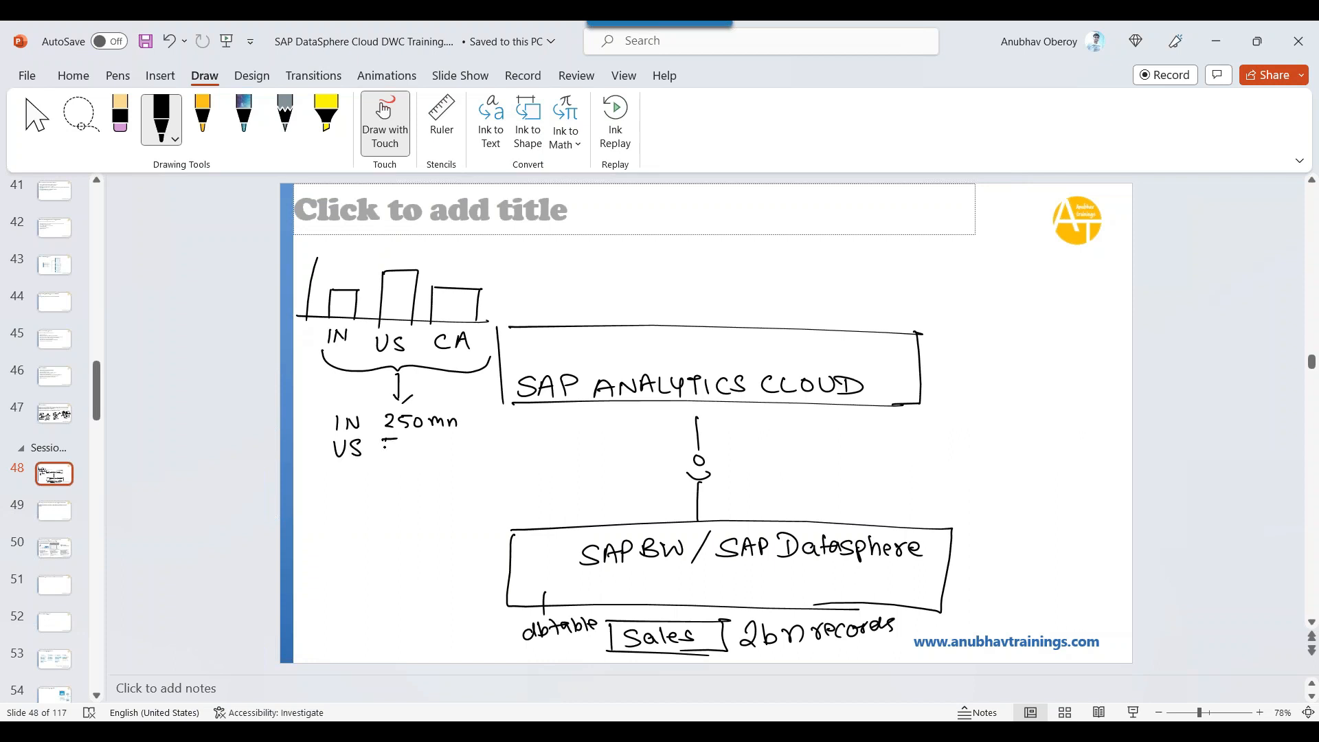
# - Write US 500mn and CA 370mn, then draw a wavy 2bn arrow up to SAP Analytics Cloud
pyautogui.moveTo(384, 445); pyautogui.dragTo(412, 451)
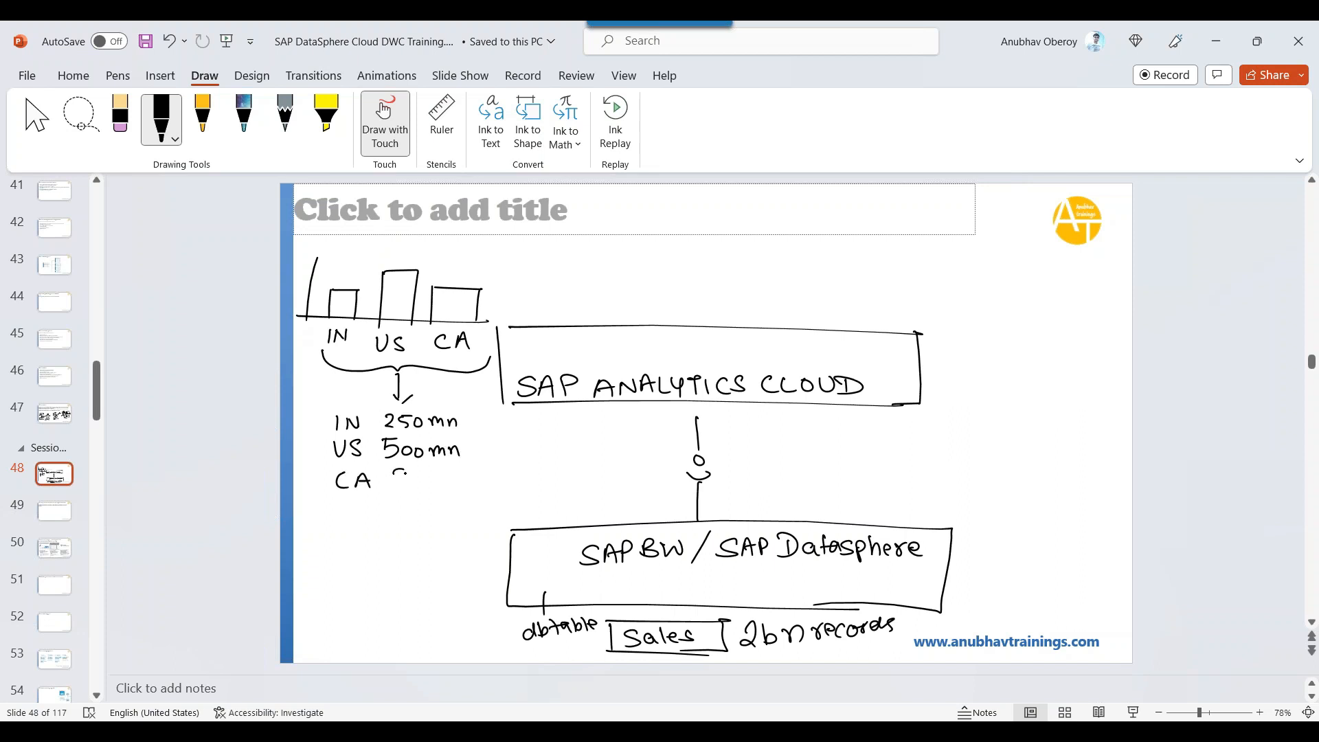
pyautogui.moveTo(391, 475); pyautogui.dragTo(459, 476)
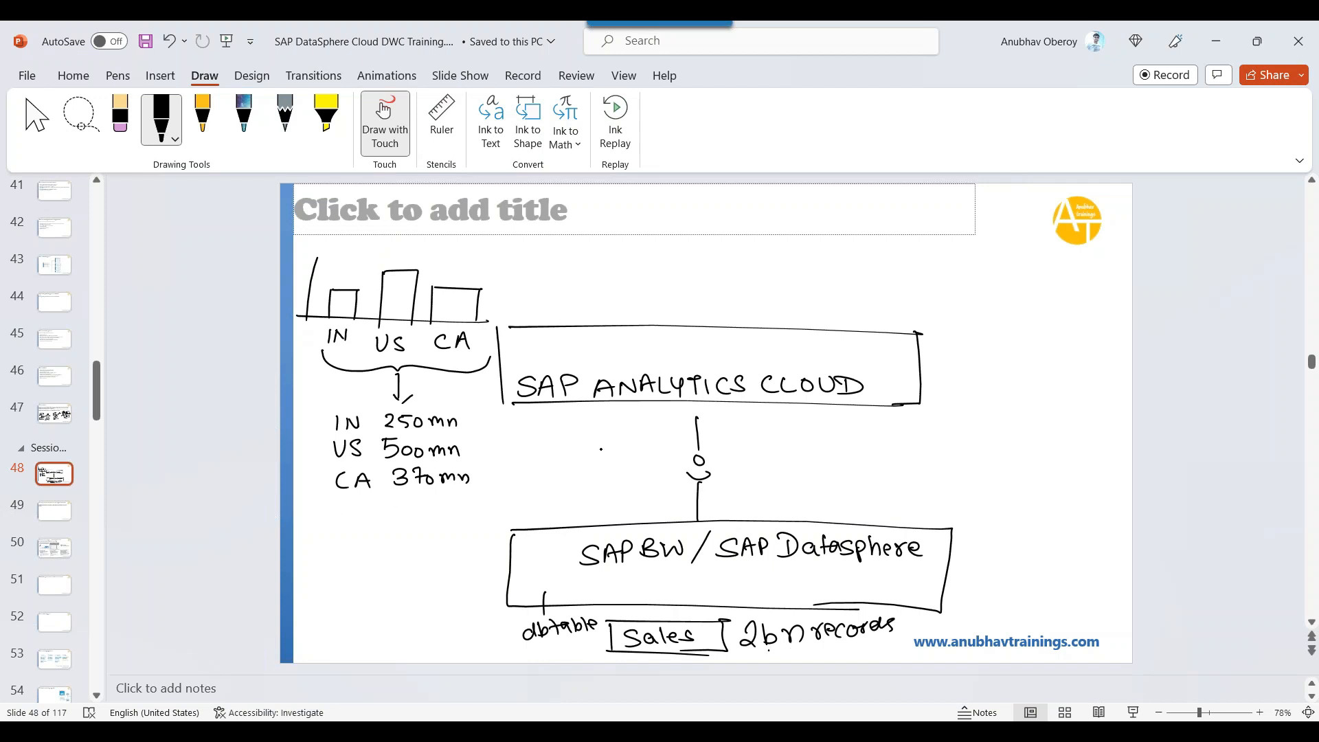
pyautogui.moveTo(585, 412); pyautogui.dragTo(580, 518)
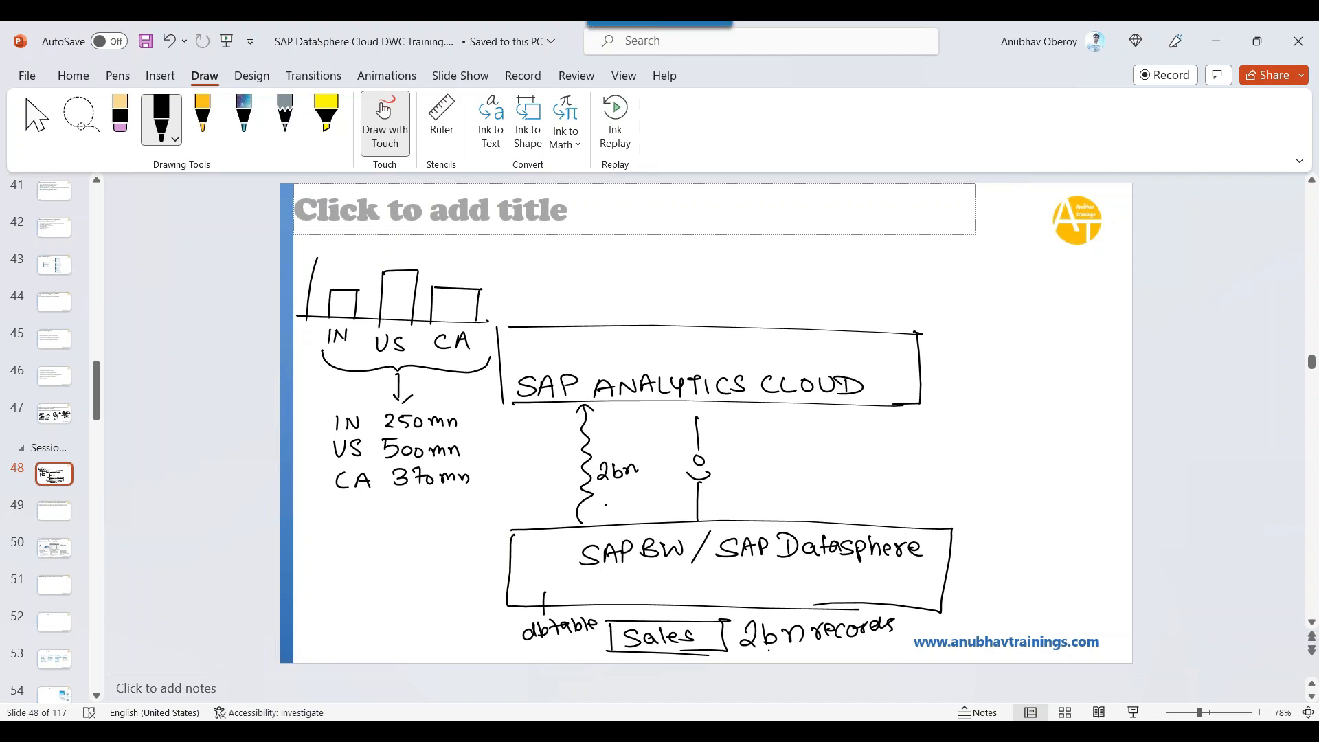
# - Sketch a small symbol under the 2bn label and a report icon atop SAP Analytics Cloud
pyautogui.moveTo(602, 492); pyautogui.dragTo(610, 504)
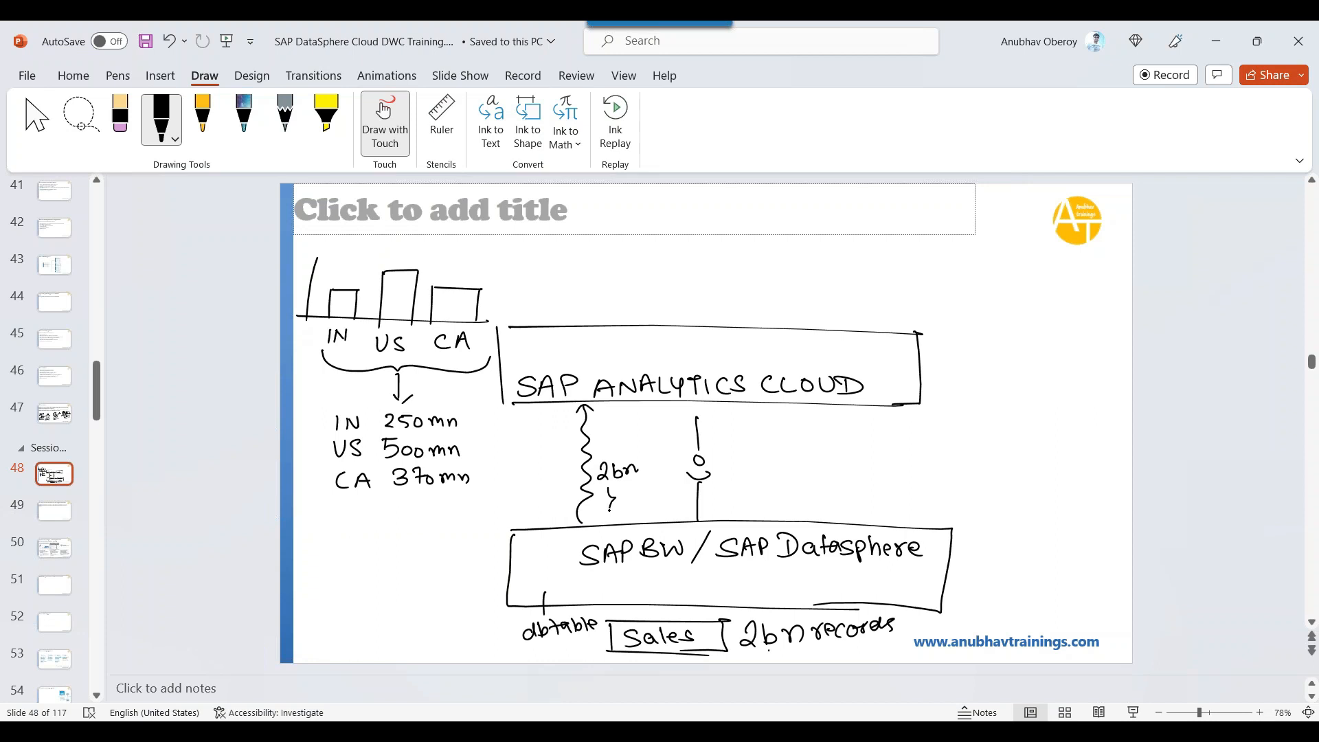
pyautogui.moveTo(602, 496); pyautogui.dragTo(619, 492)
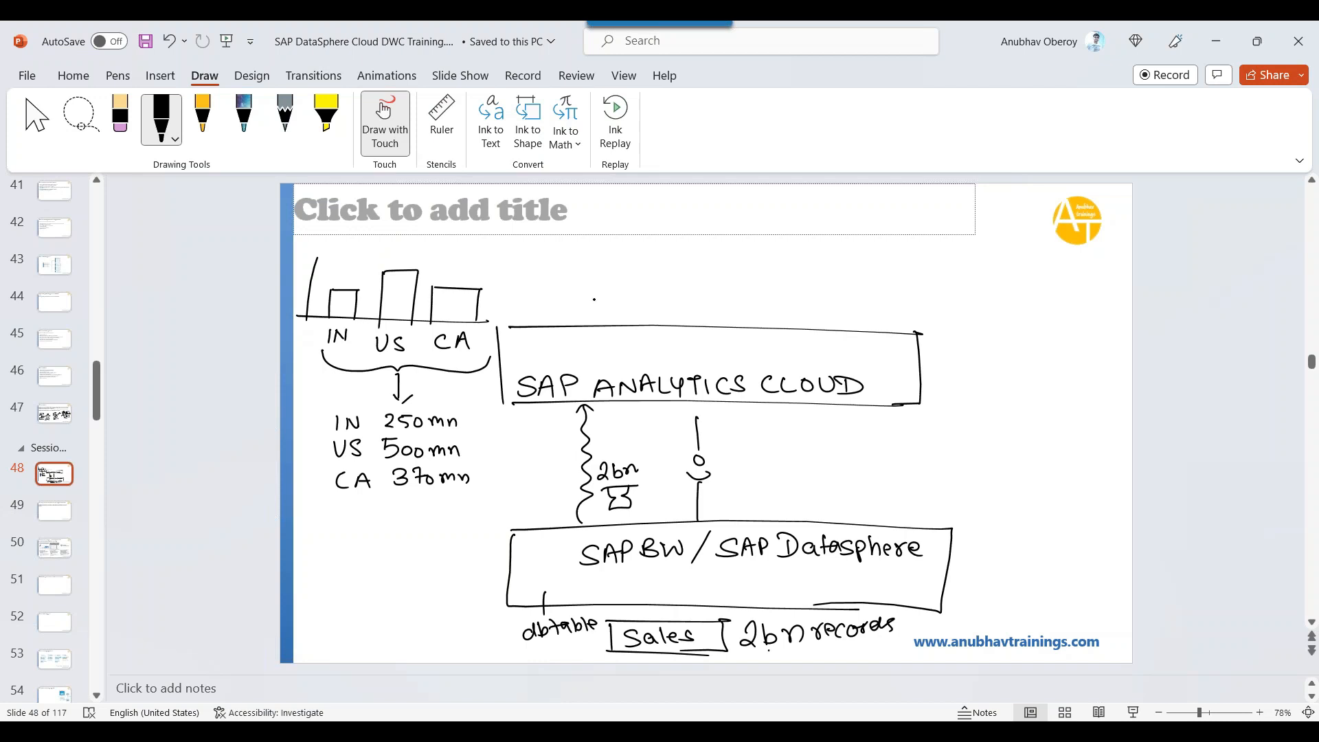
pyautogui.moveTo(580, 298); pyautogui.dragTo(638, 322)
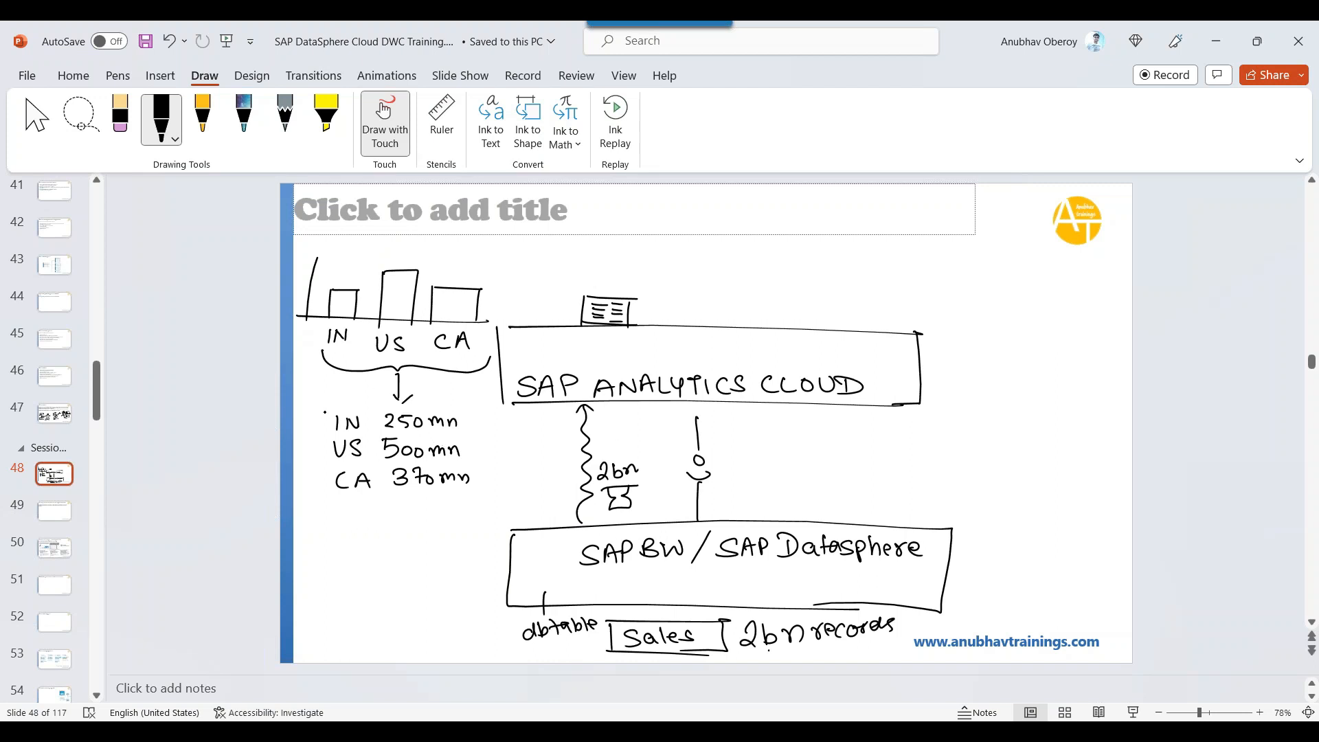
# - Mark the country totals and ink a Modeling box inside the Datasphere block
pyautogui.moveTo(317, 417); pyautogui.dragTo(317, 500)
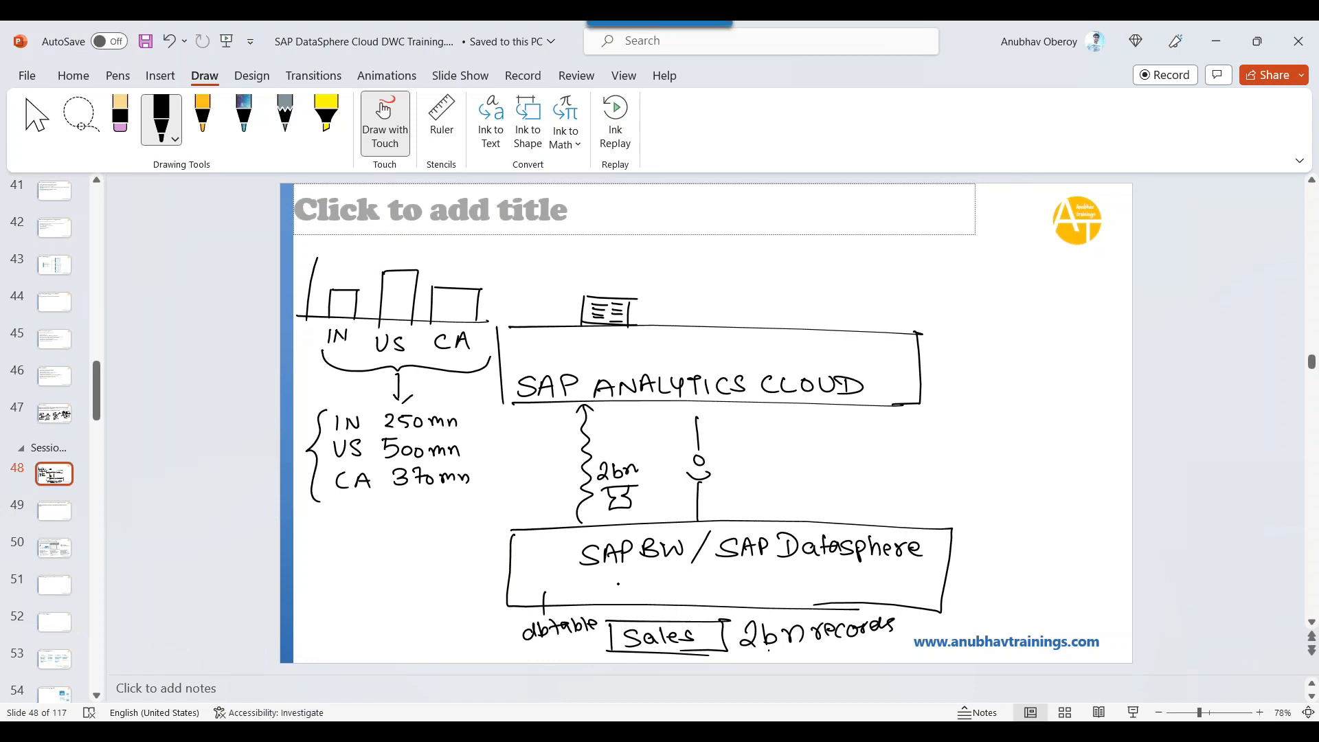
pyautogui.moveTo(618, 579); pyautogui.dragTo(858, 572)
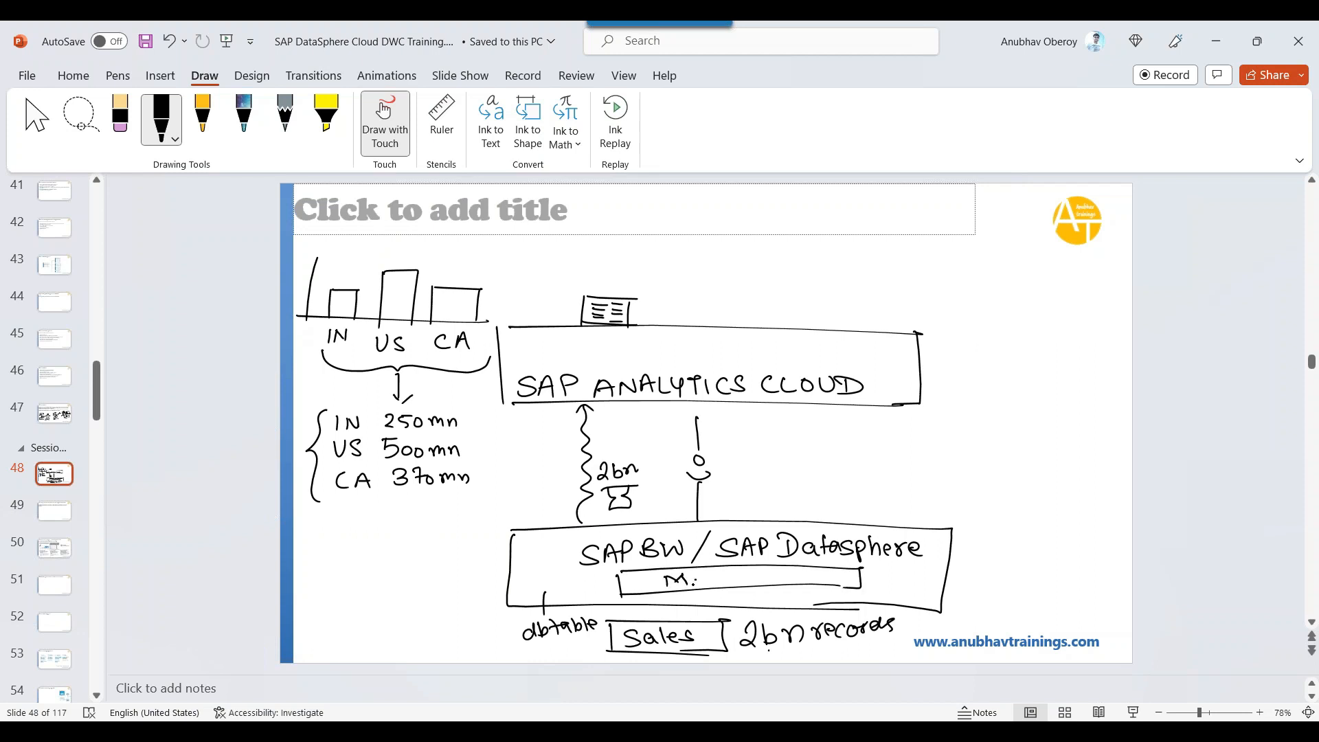
pyautogui.moveTo(669, 580); pyautogui.dragTo(766, 580)
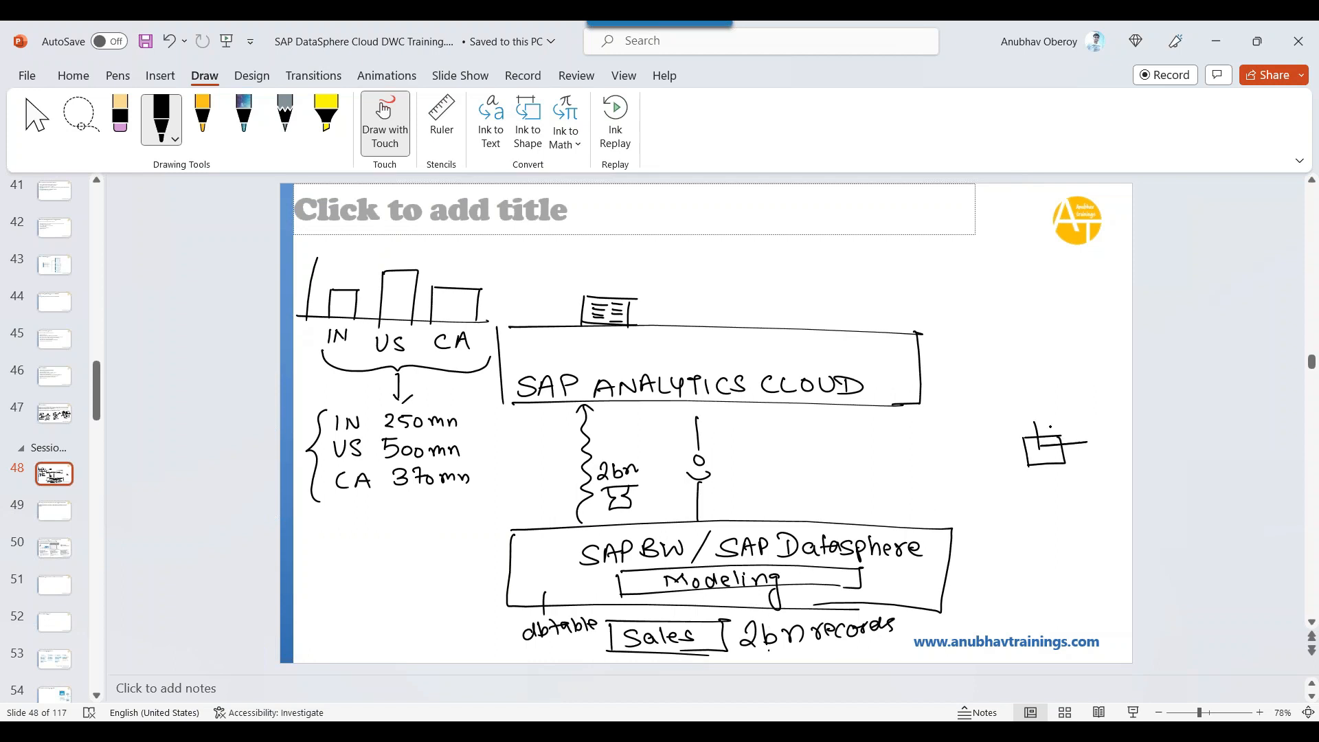
# - Sketch a cube at the slide's right side with arrows pointing at it
pyautogui.moveTo(1027, 455); pyautogui.dragTo(1085, 429)
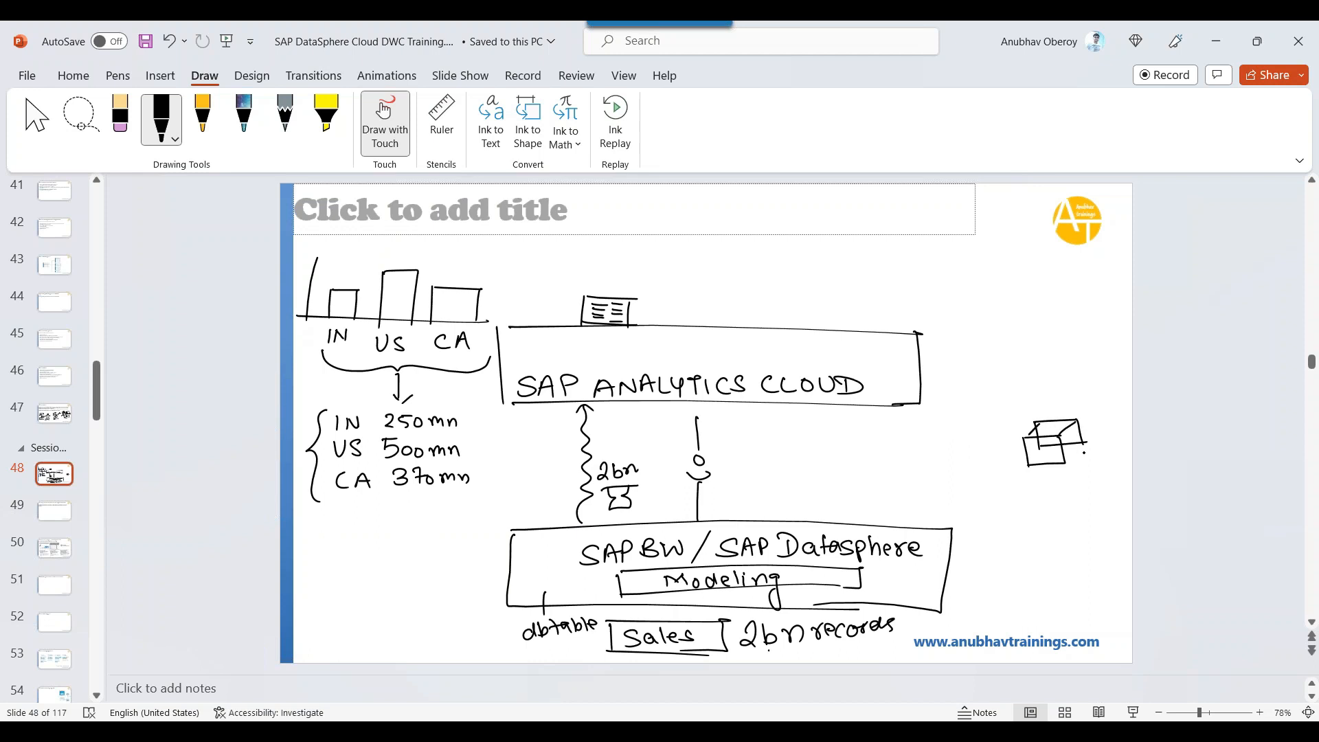
pyautogui.moveTo(988, 452); pyautogui.dragTo(1010, 452)
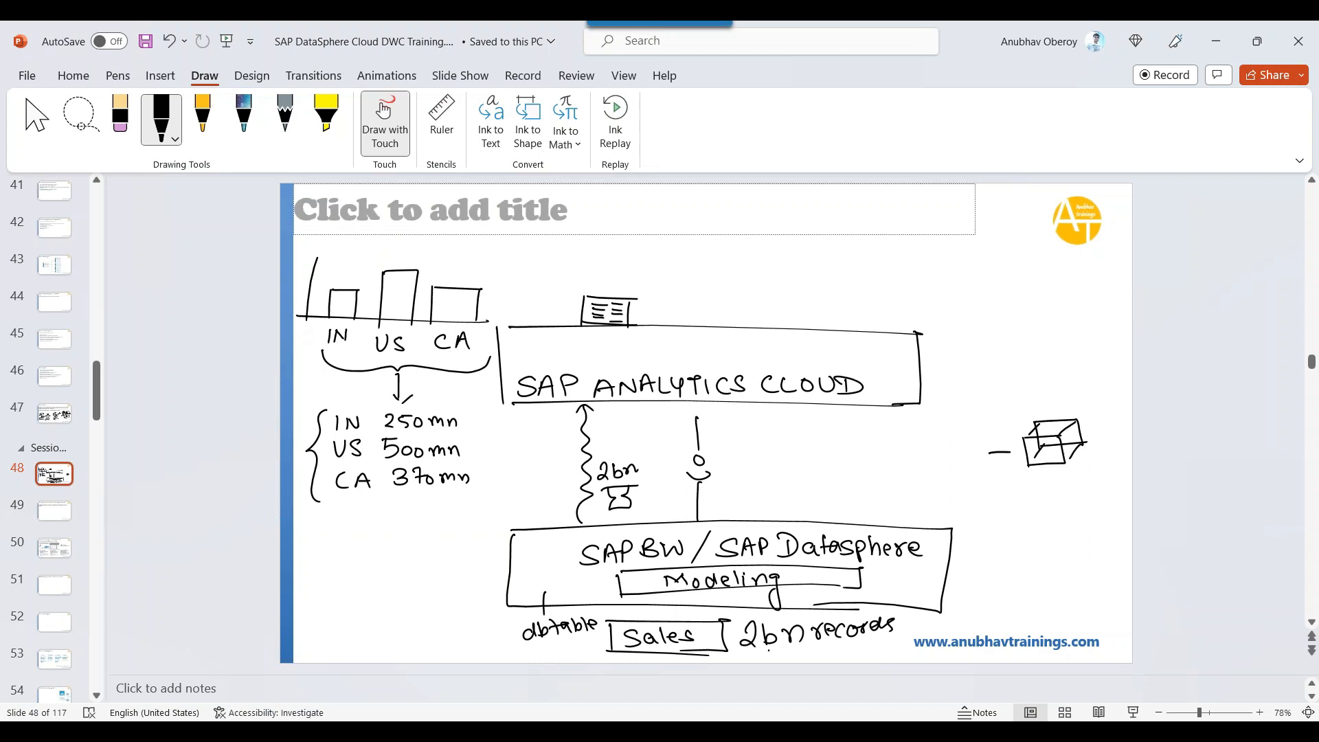
pyautogui.moveTo(1052, 400); pyautogui.dragTo(998, 455)
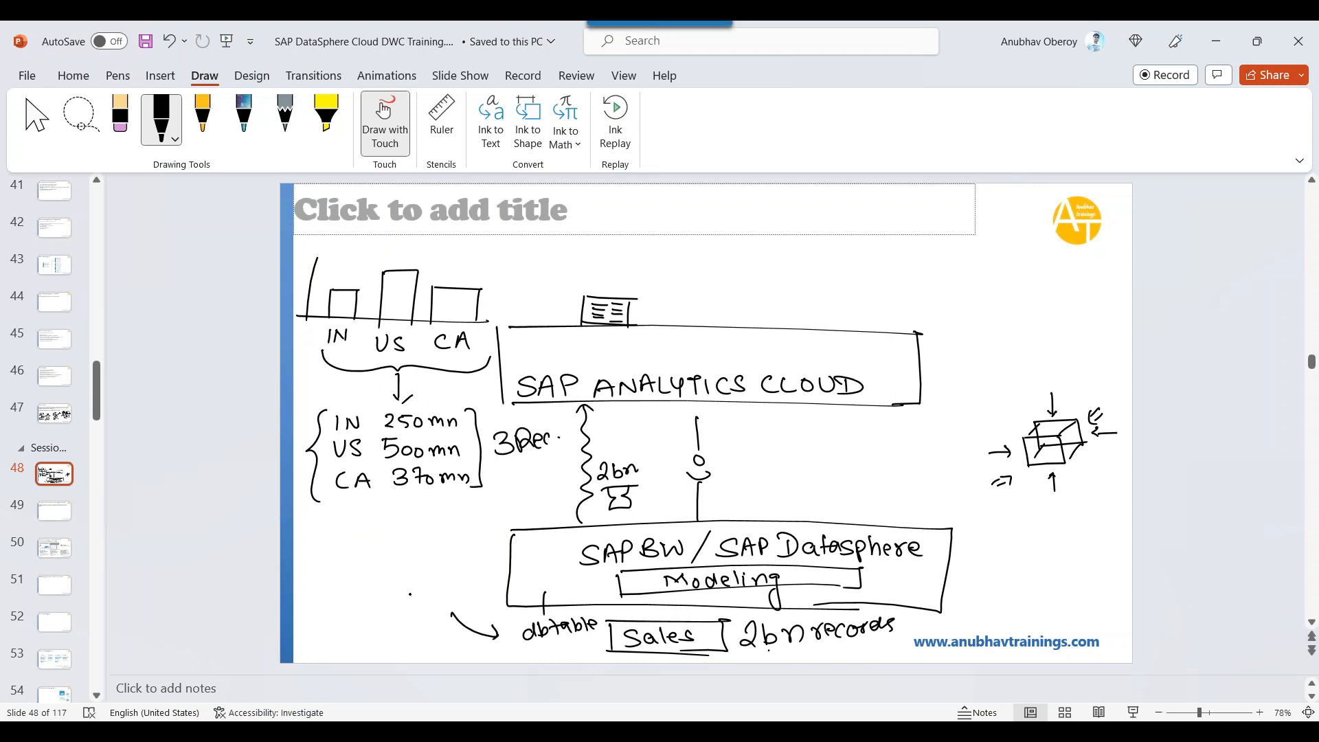
# - Write 1) SQL beside the arrow to the Sales table and label the Modeling box rec
pyautogui.moveTo(400, 606); pyautogui.dragTo(455, 590)
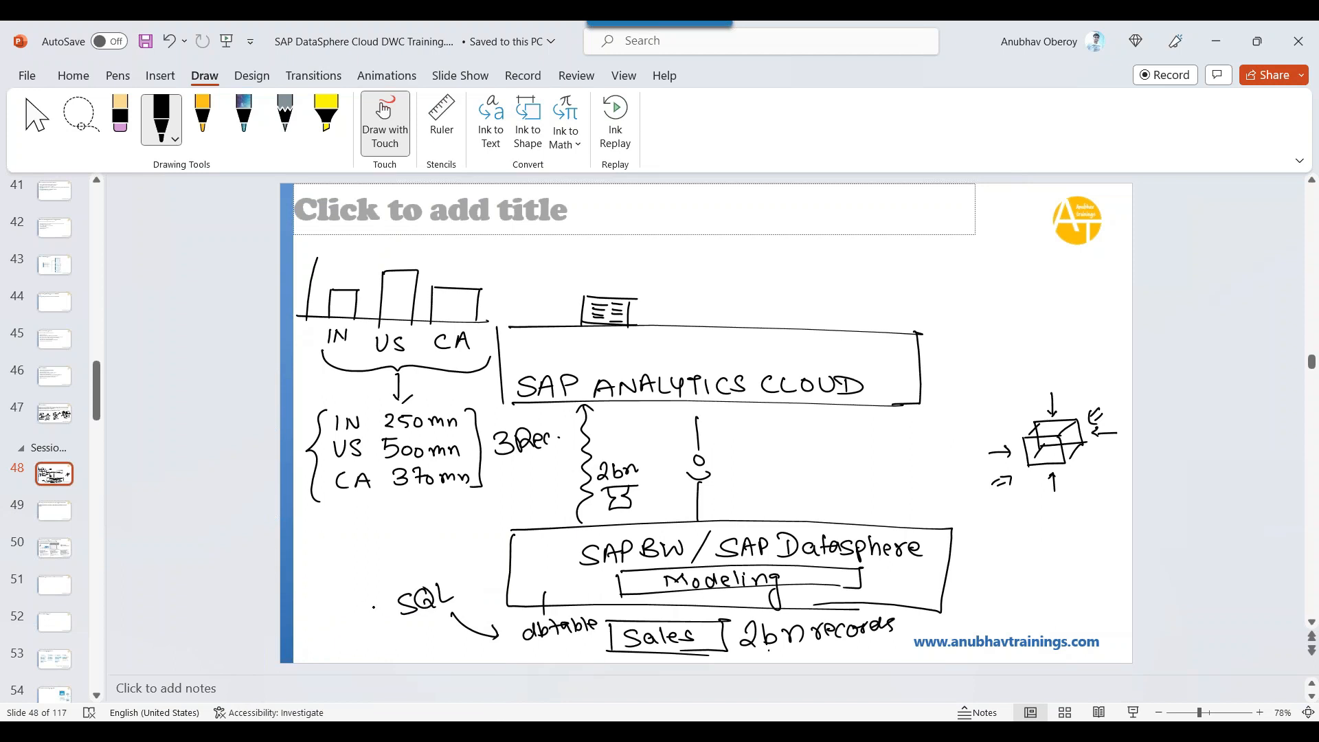
pyautogui.moveTo(370, 615); pyautogui.dragTo(383, 598)
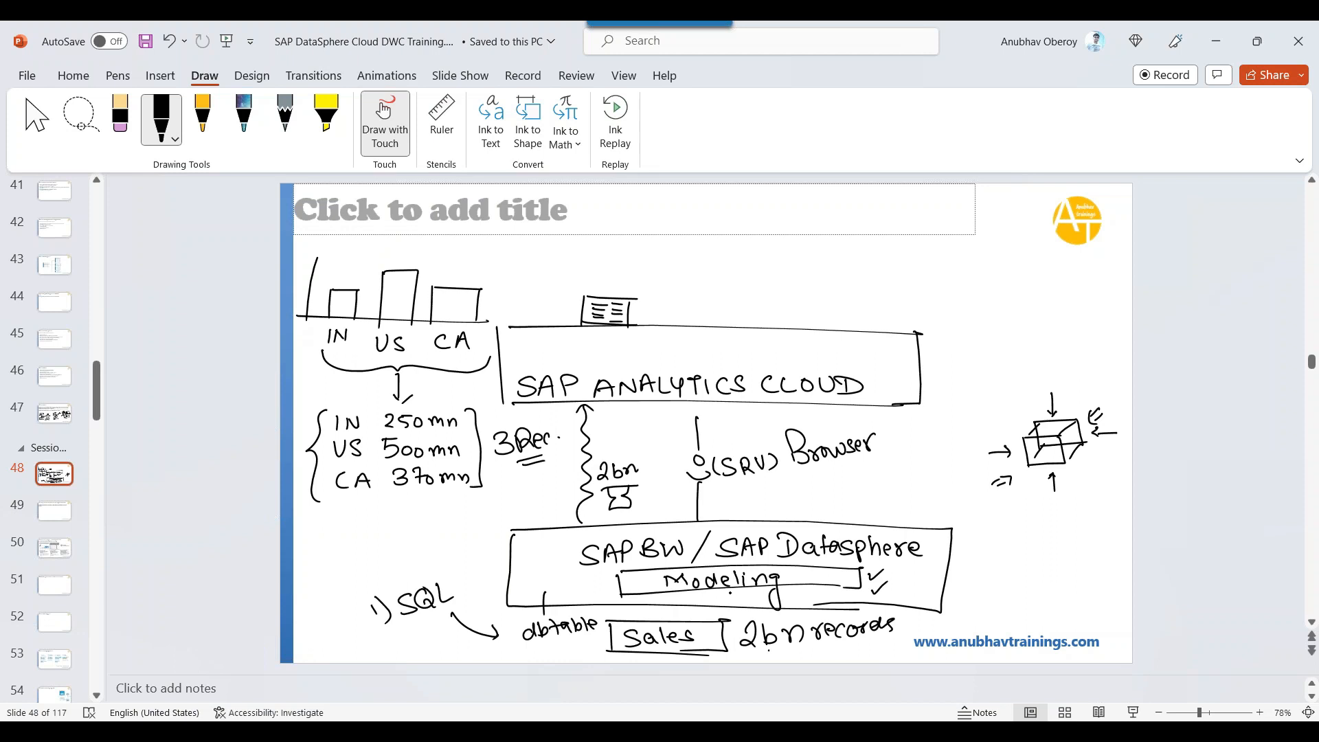
pyautogui.moveTo(853, 585); pyautogui.dragTo(884, 572)
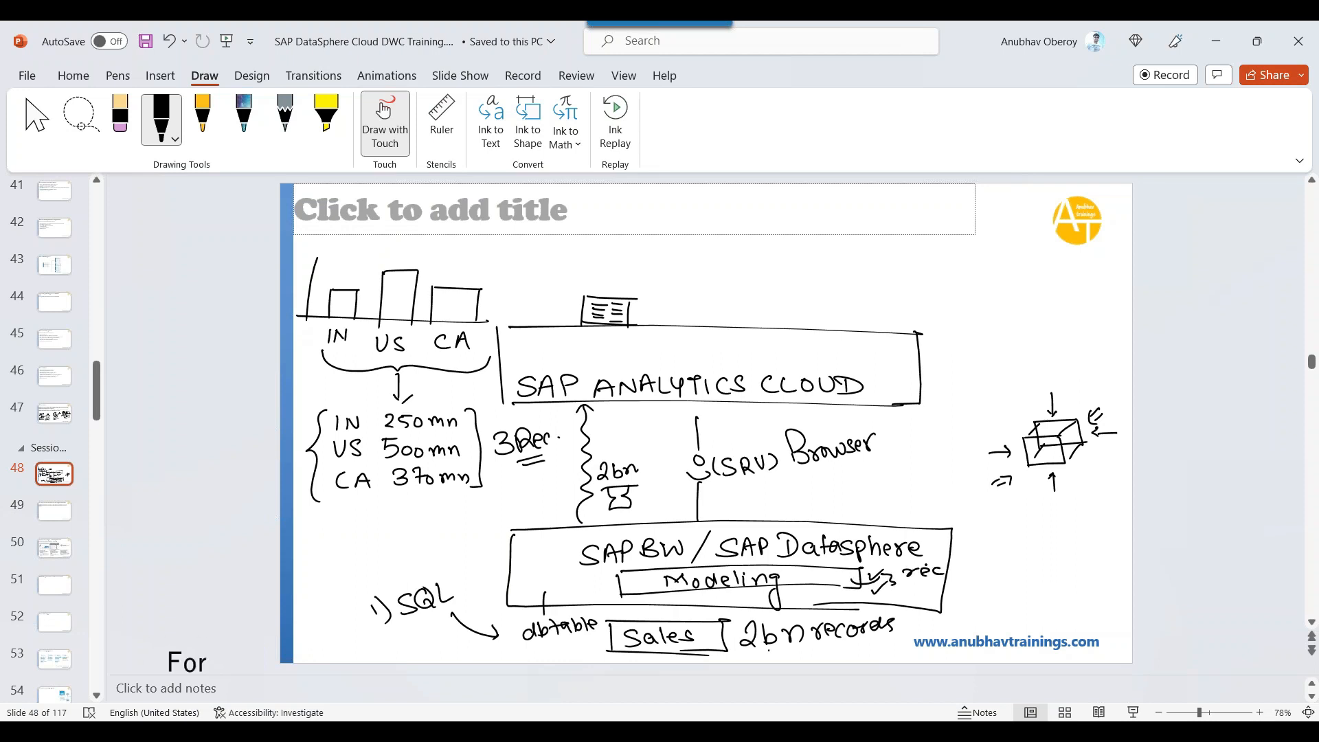
# - Circle rec with a curved arrow into SAP Analytics Cloud and cross out a small icon there
pyautogui.moveTo(876, 421); pyautogui.dragTo(892, 580)
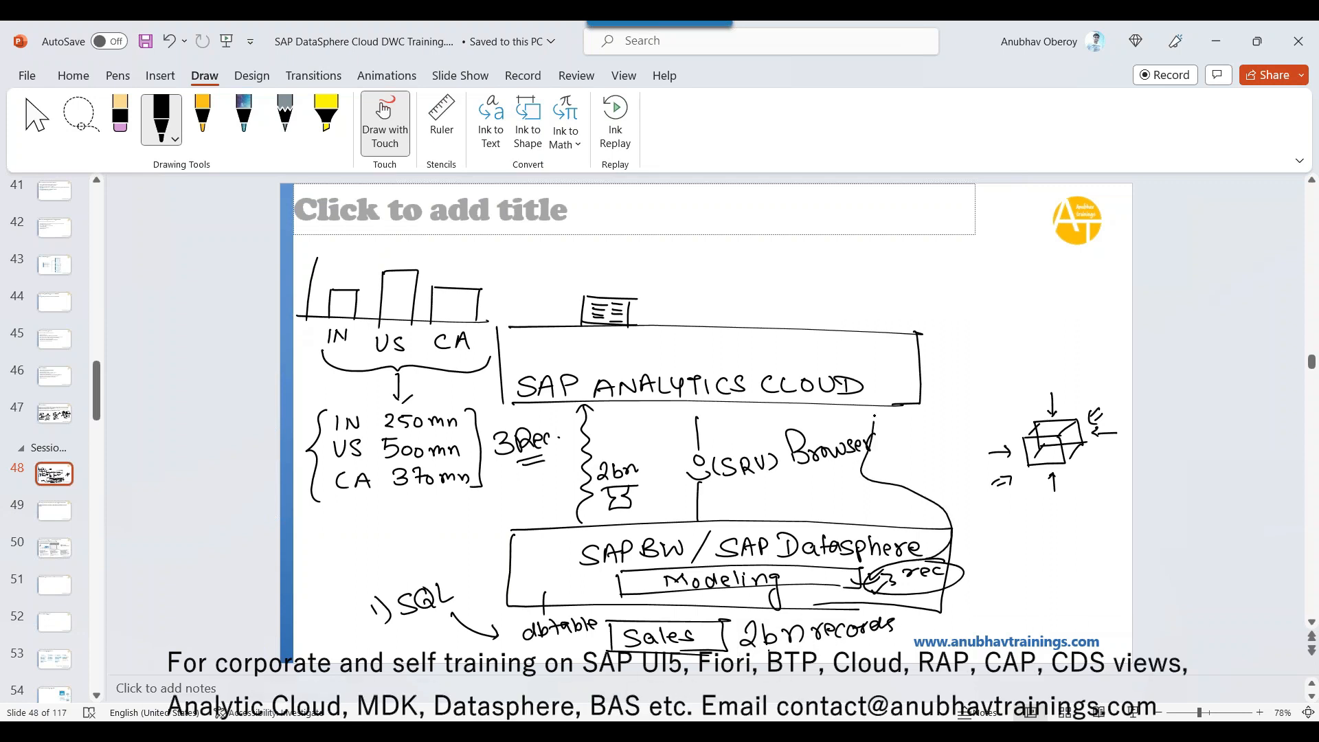
pyautogui.moveTo(947, 555); pyautogui.dragTo(880, 400)
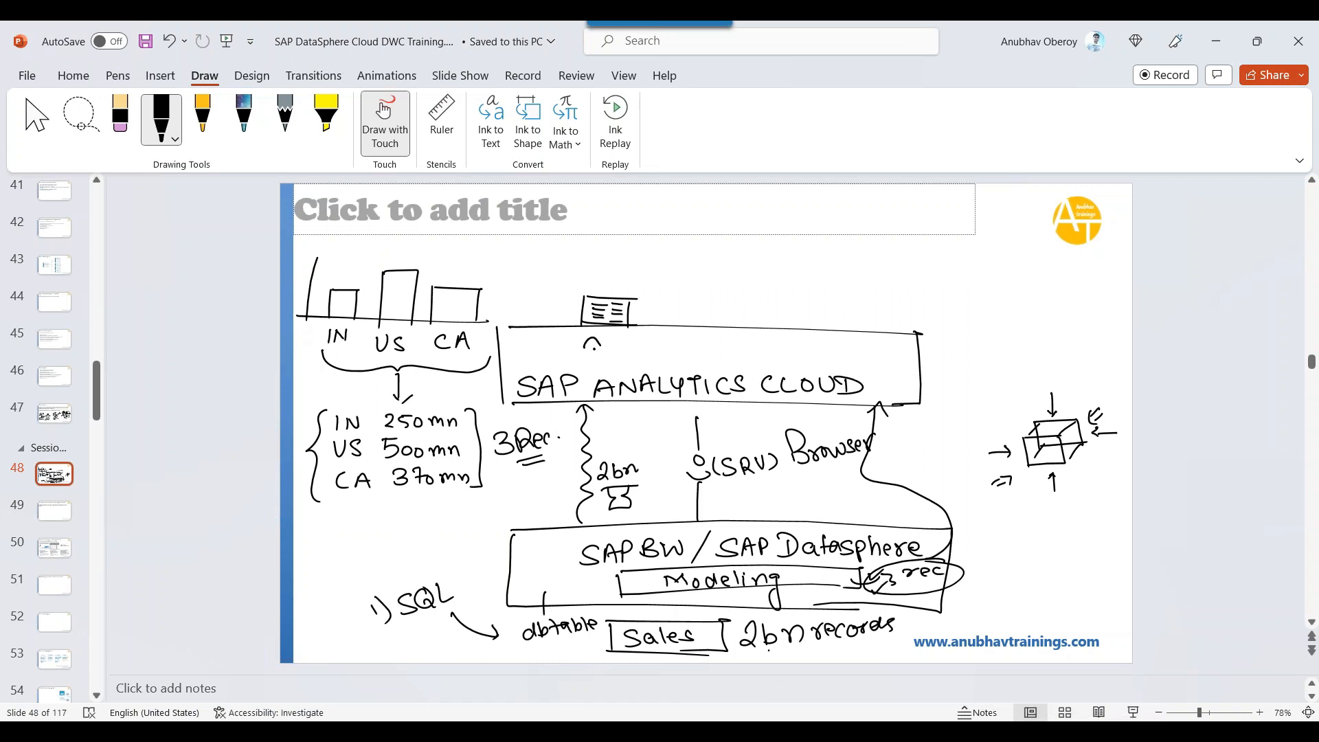
pyautogui.moveTo(580, 328); pyautogui.dragTo(606, 369)
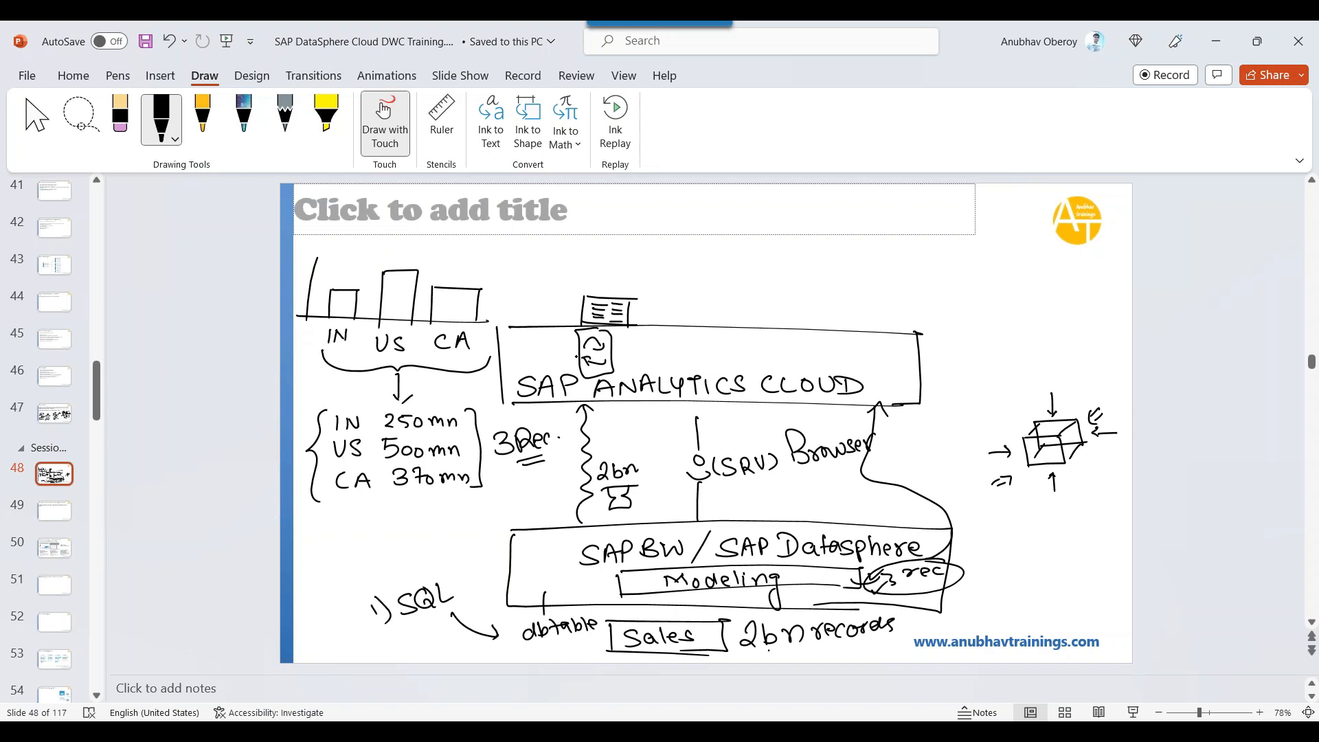
pyautogui.moveTo(576, 341); pyautogui.dragTo(618, 370)
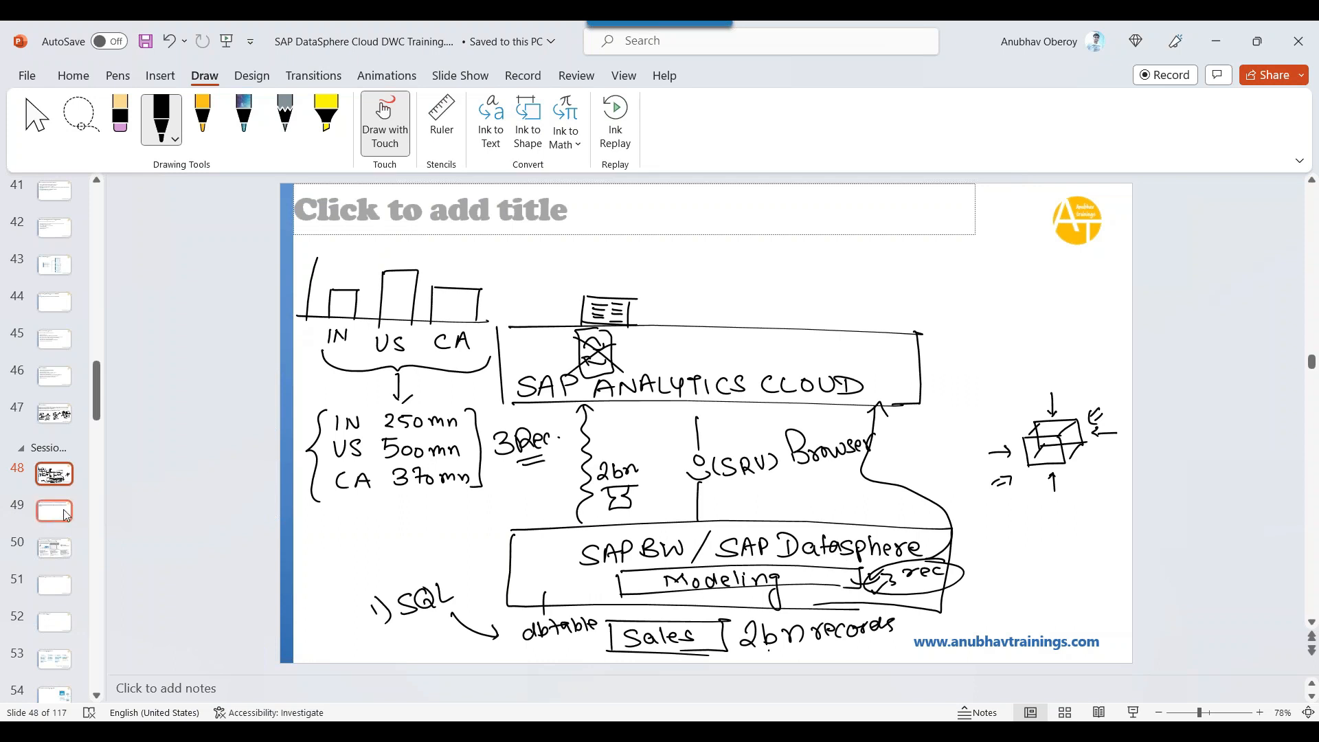
# - Back on slide 48, draw a HANA box containing a Calc view box
pyautogui.click(54, 511)
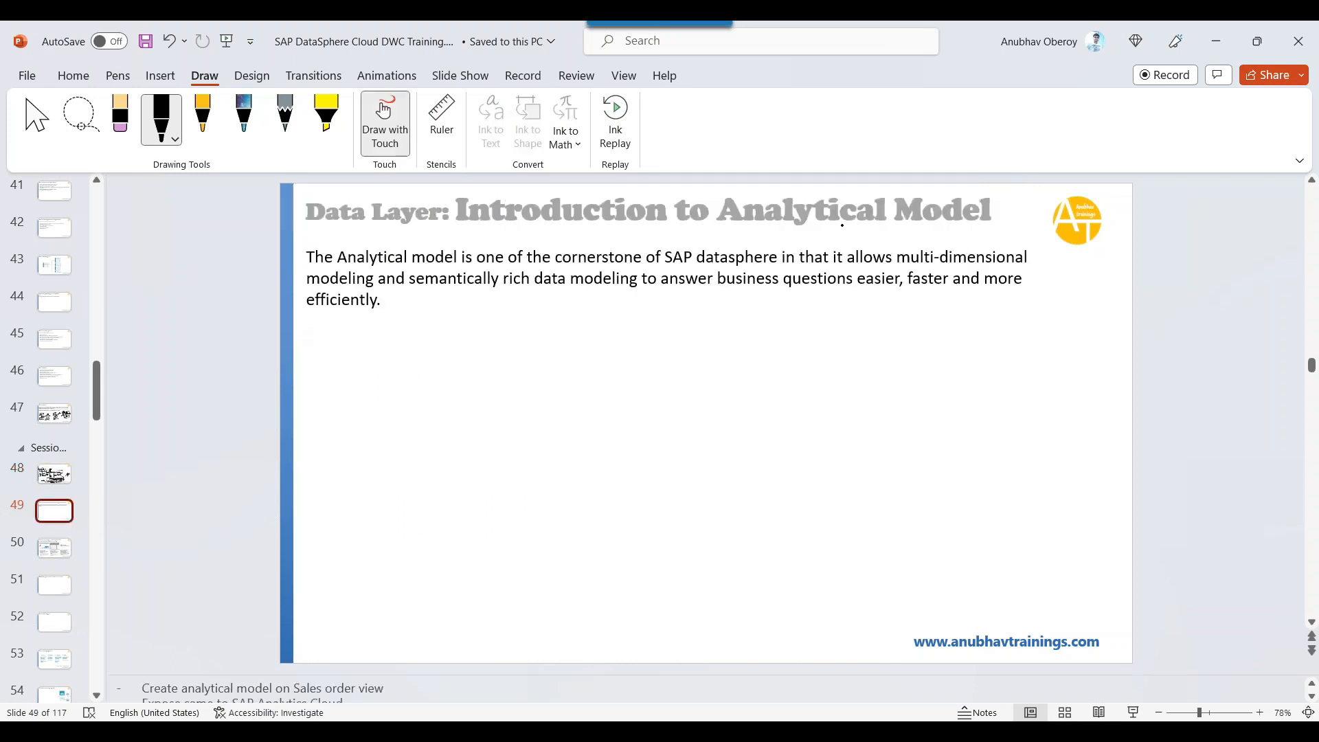
pyautogui.click(53, 473)
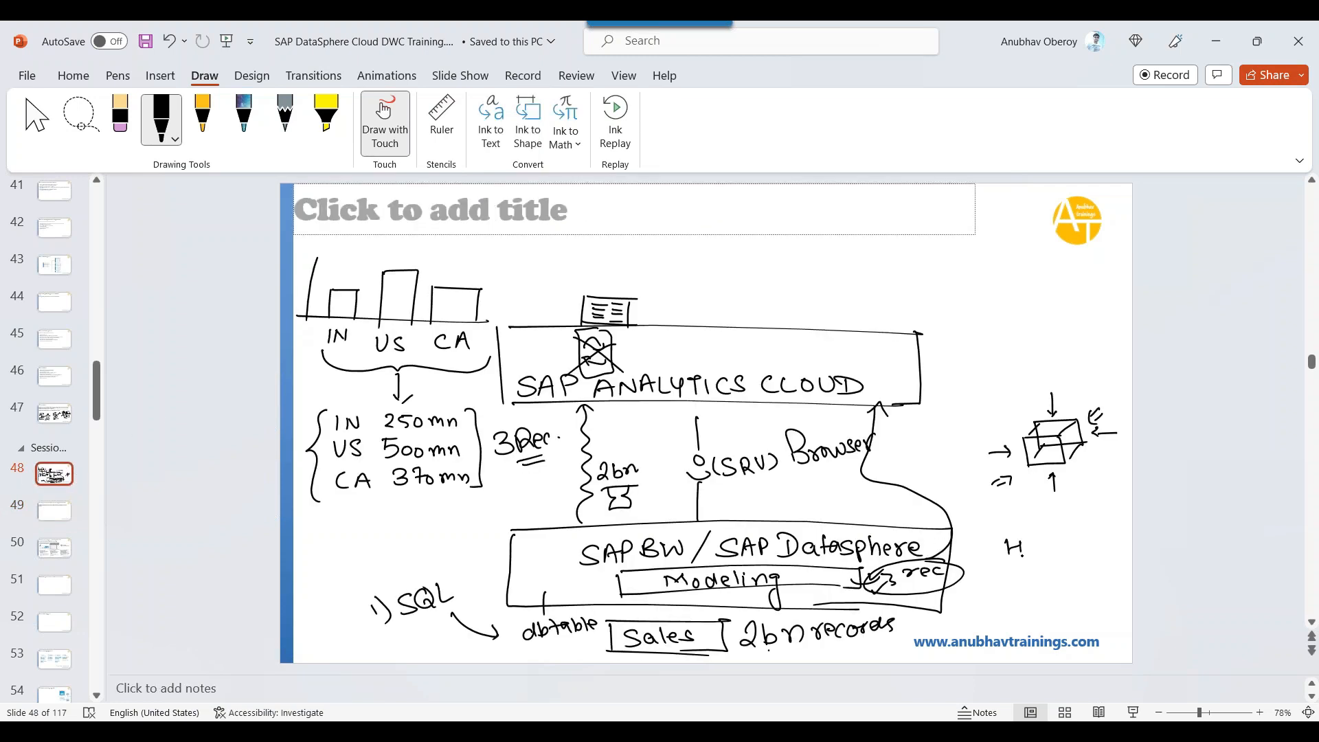
pyautogui.write('HANA')
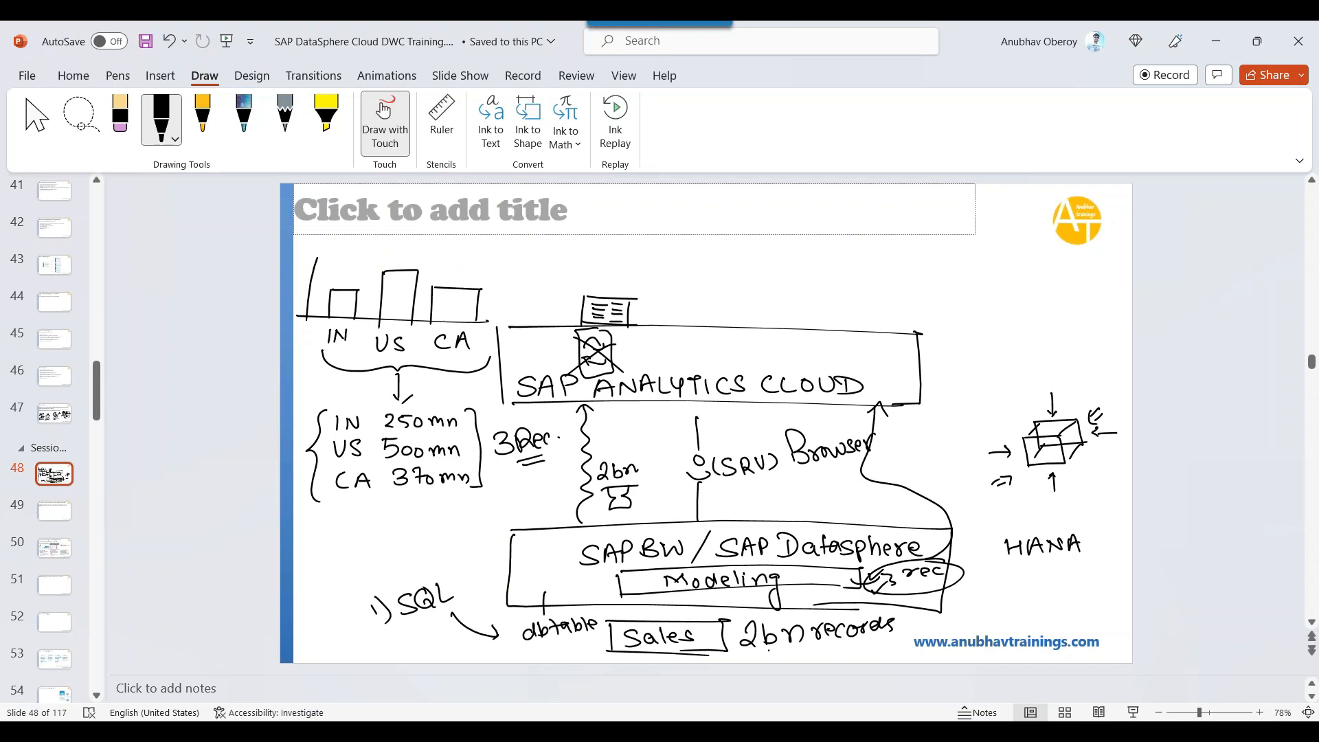
pyautogui.moveTo(980, 535); pyautogui.dragTo(1119, 606)
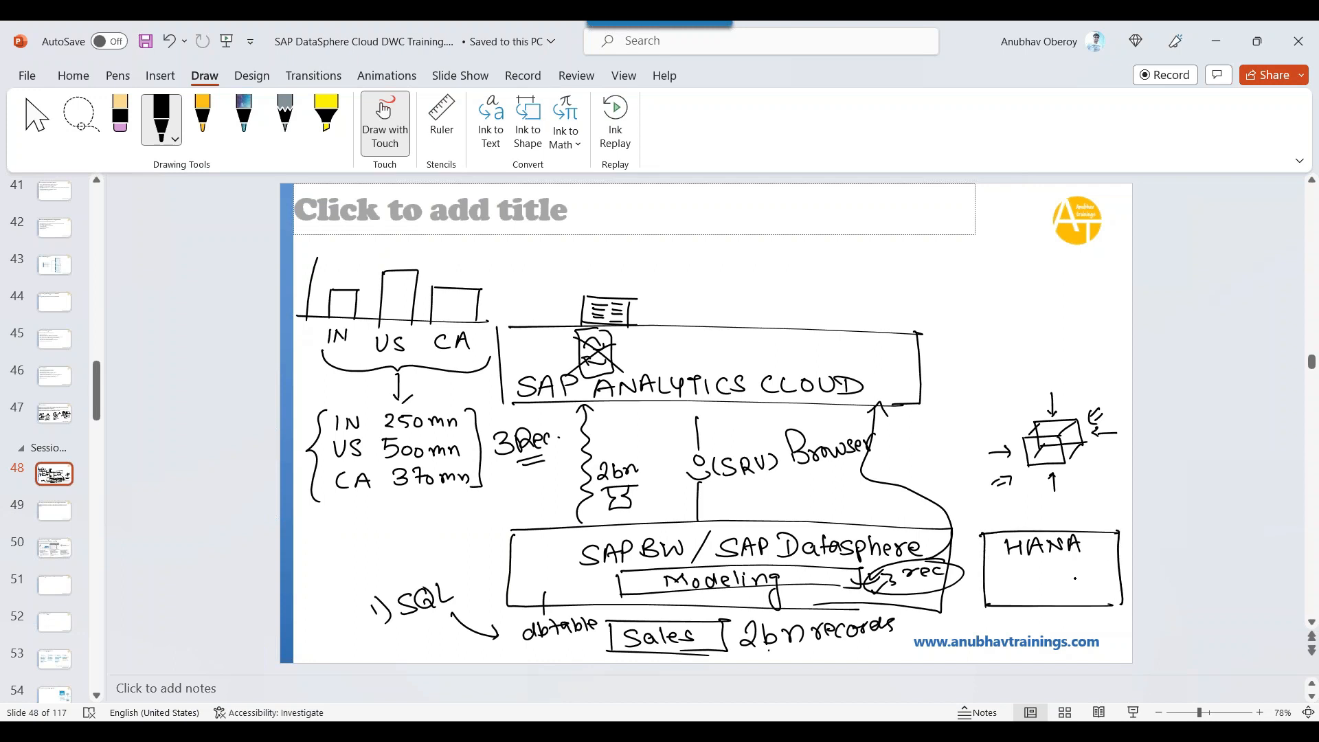
pyautogui.moveTo(992, 585); pyautogui.dragTo(1102, 585)
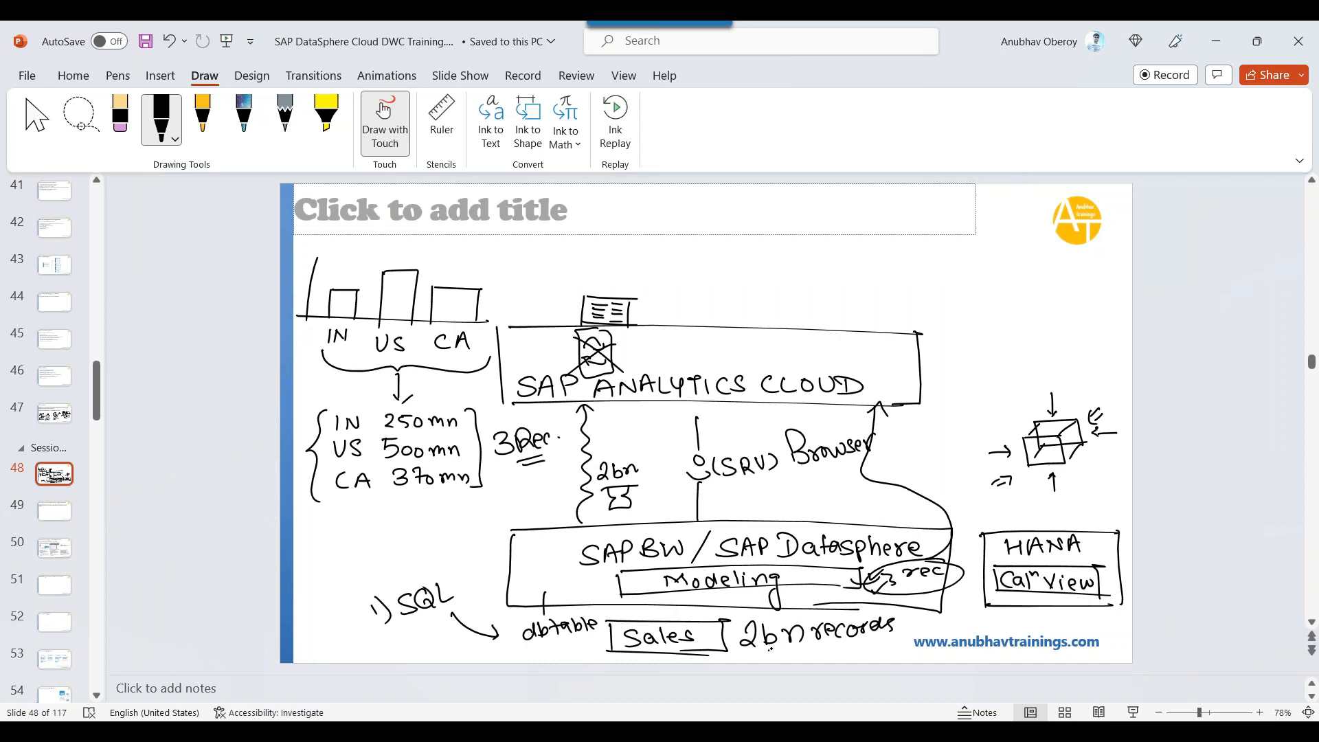
# - Begin a new box at the top right and start writing an S inside it
pyautogui.moveTo(971, 307); pyautogui.dragTo(988, 362)
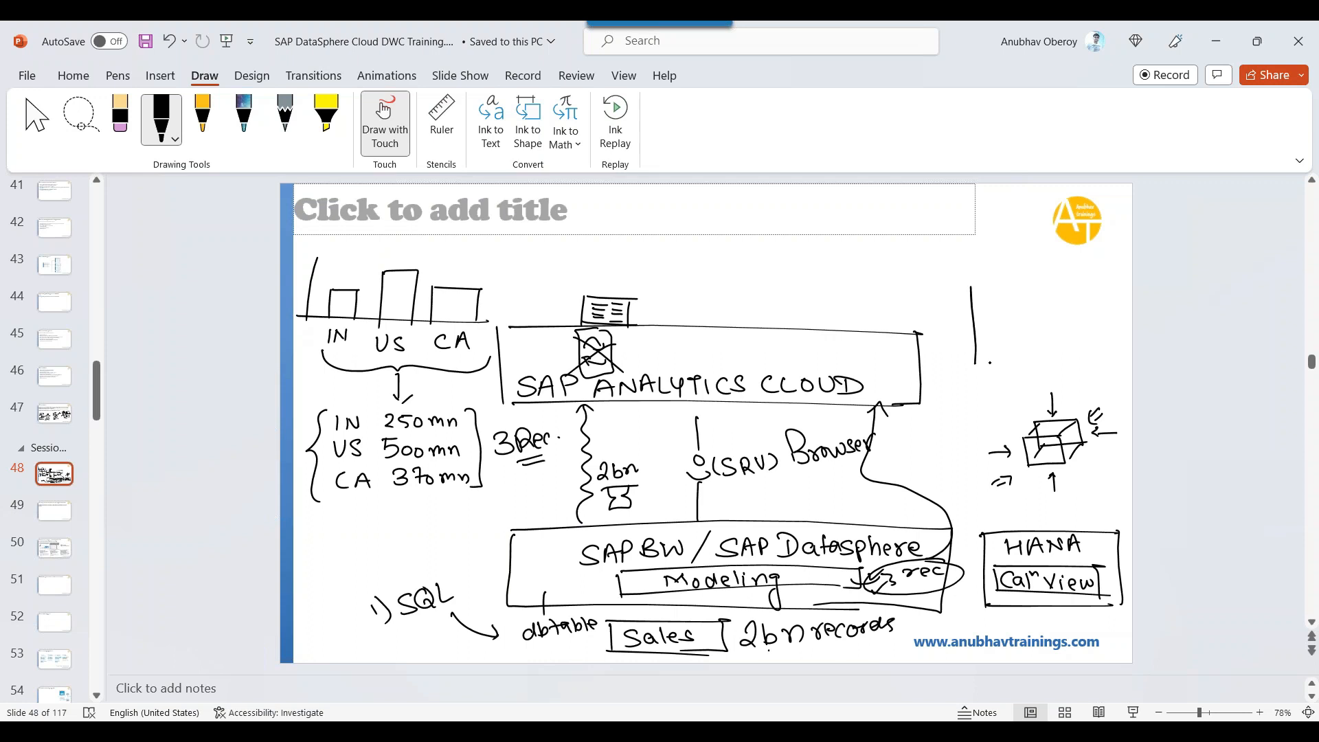
pyautogui.moveTo(976, 290); pyautogui.dragTo(1127, 362)
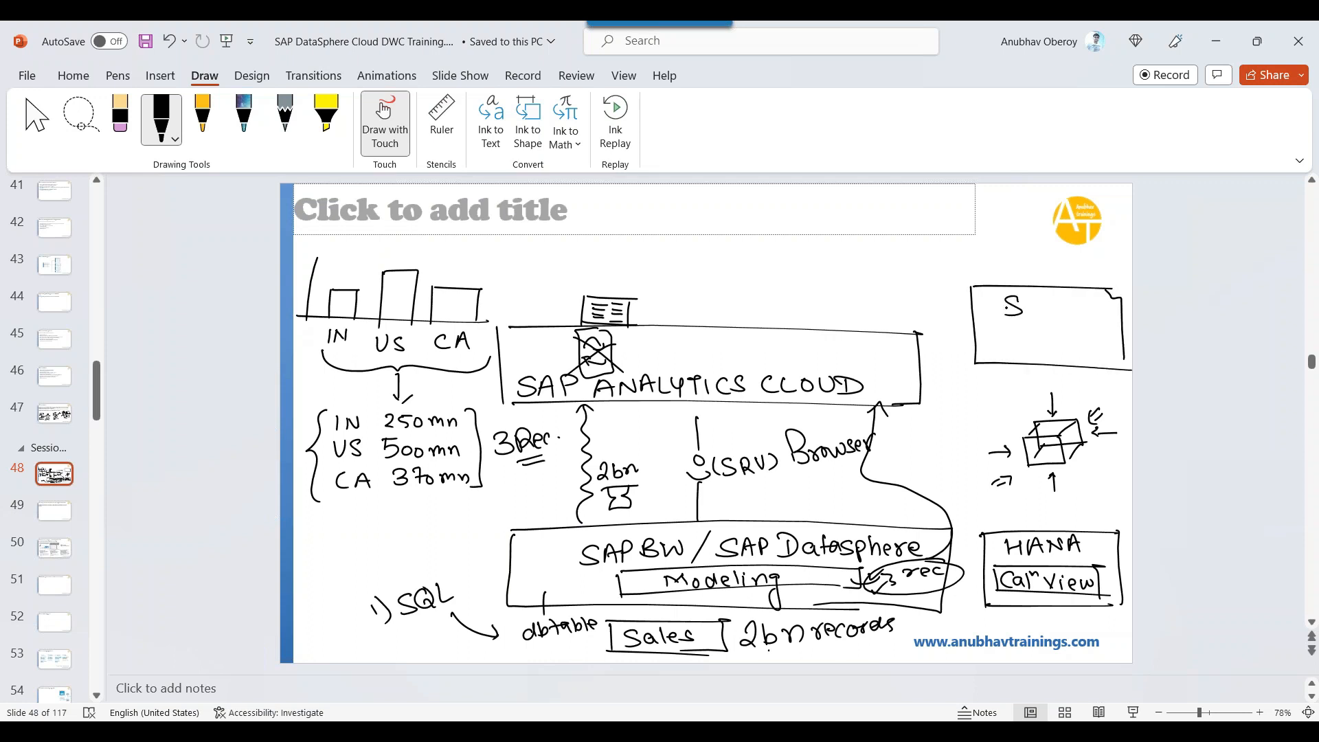